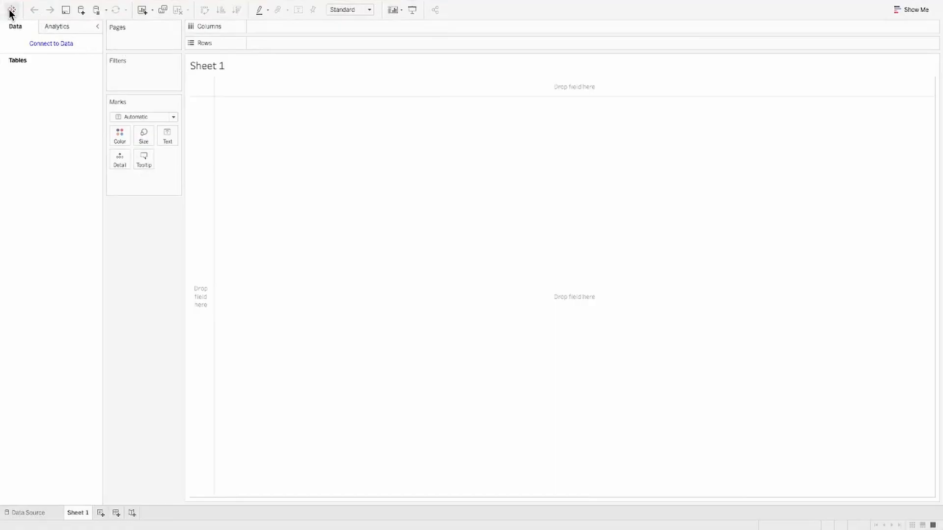
Return to the Tableau start page via the Tableau logo
{"action": "left_click", "coordinate": [10, 10]}
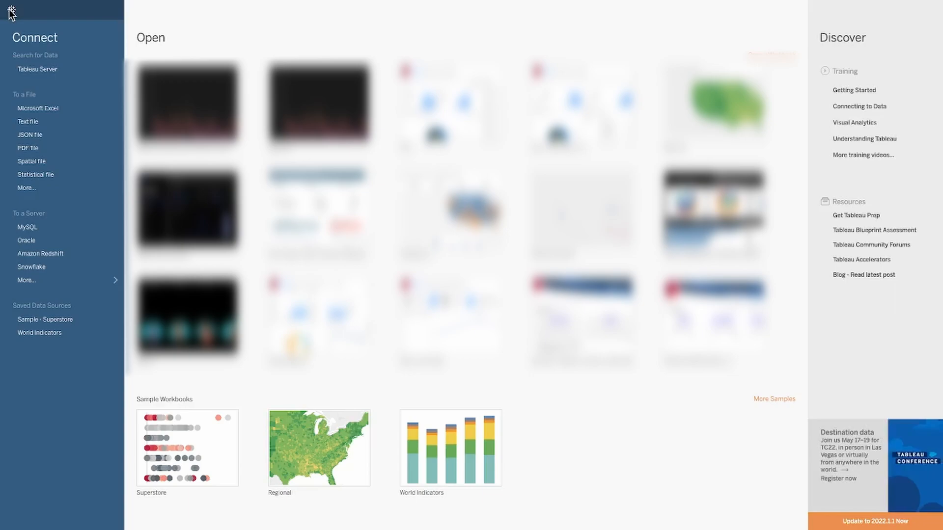
{"action": "mouse_move", "coordinate": [258, 470]}
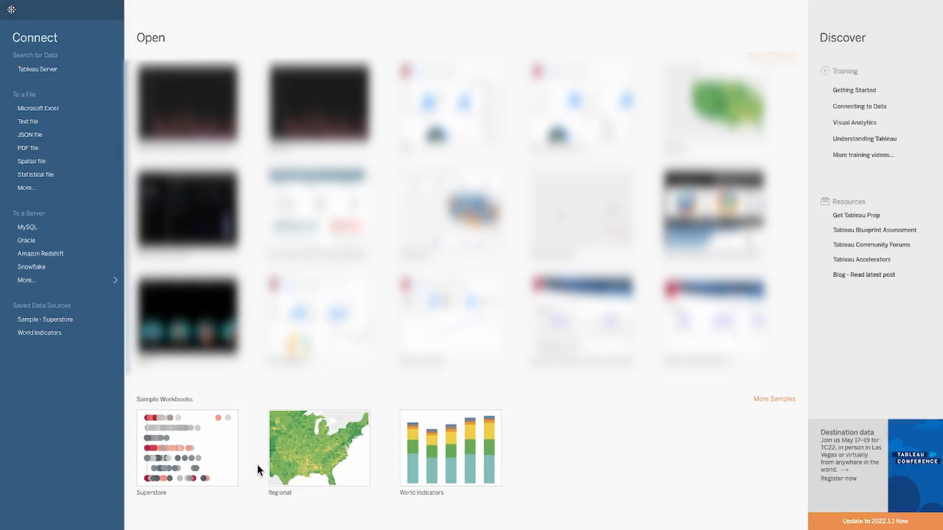
{"action": "mouse_move", "coordinate": [334, 463]}
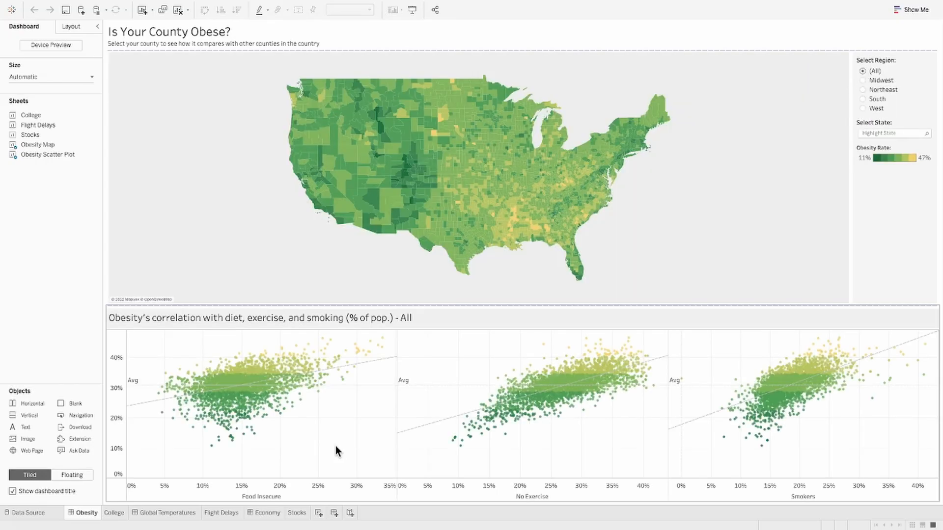
Copy the Scatter worksheet from the Global Temperatures dashboard into a new workbook
{"action": "left_click", "coordinate": [169, 527]}
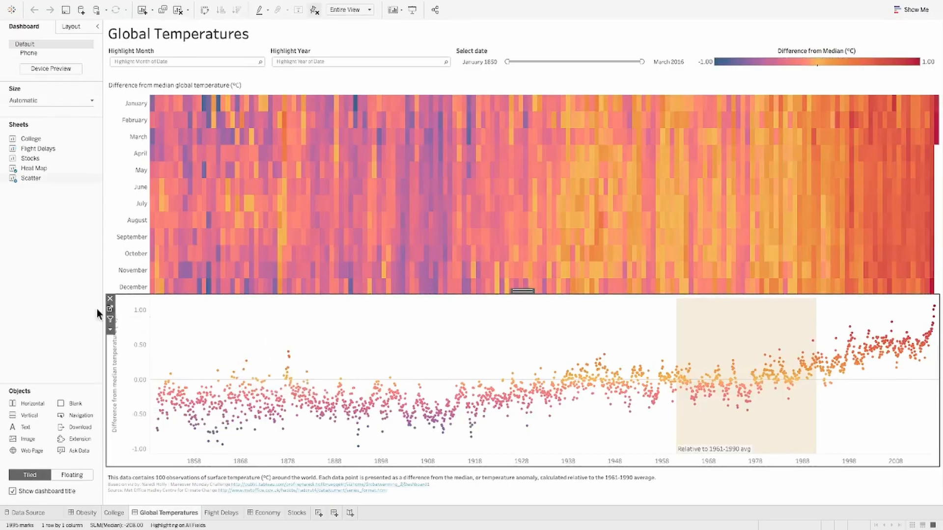
{"action": "left_click", "coordinate": [214, 513]}
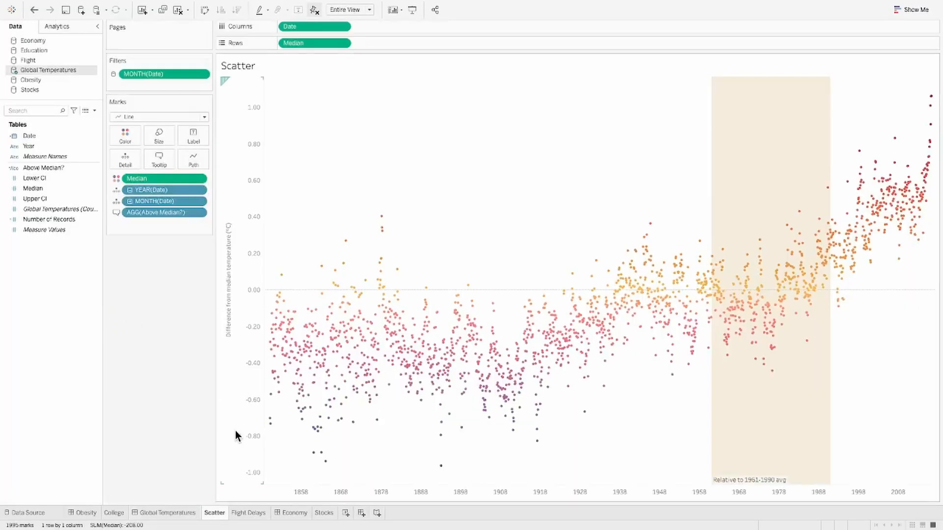
{"action": "right_click", "coordinate": [214, 513]}
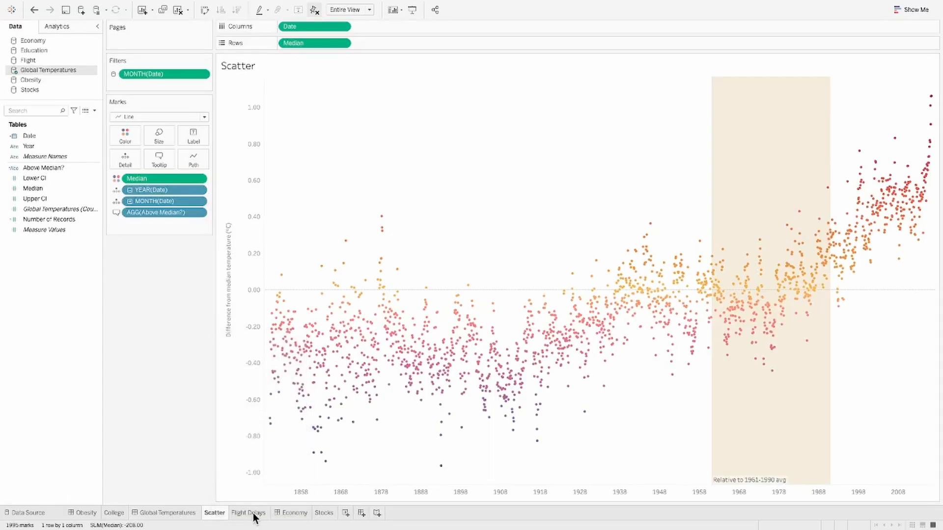
{"action": "left_click", "coordinate": [248, 513]}
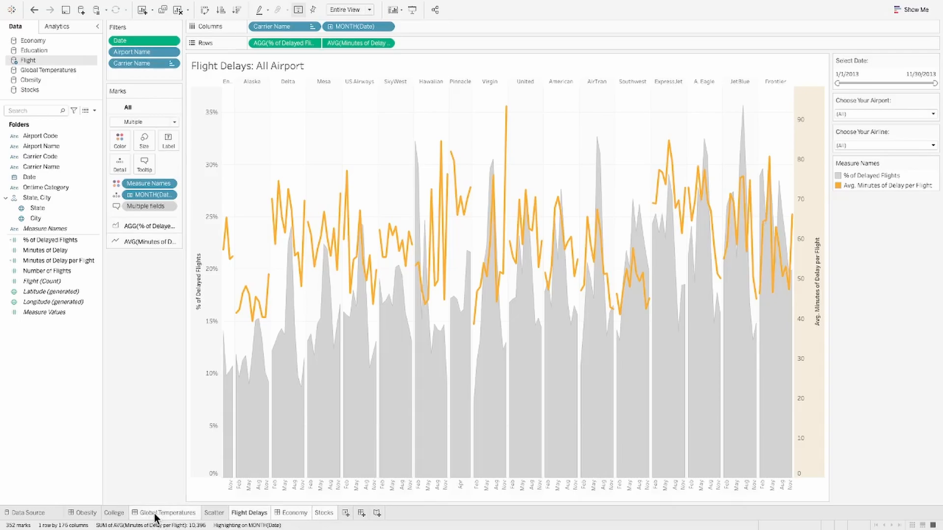
{"action": "right_click", "coordinate": [163, 513]}
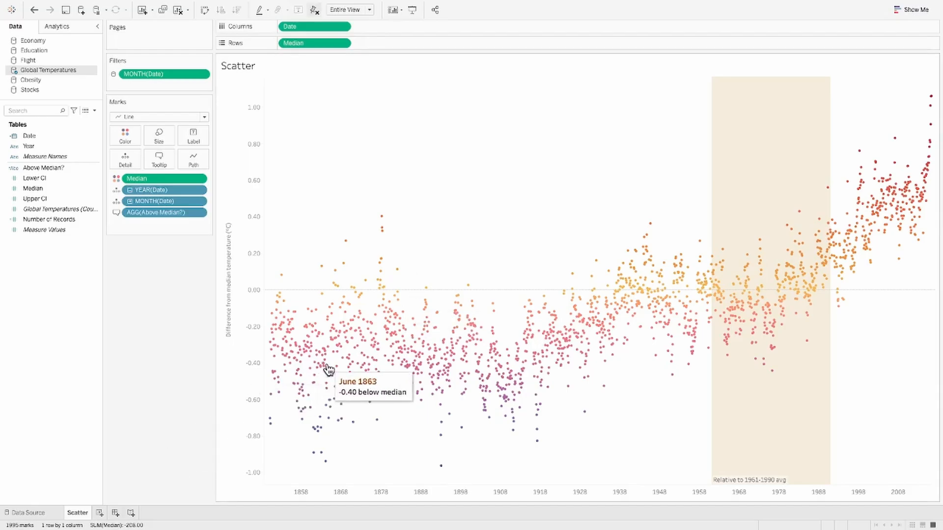
{"action": "mouse_move", "coordinate": [425, 336]}
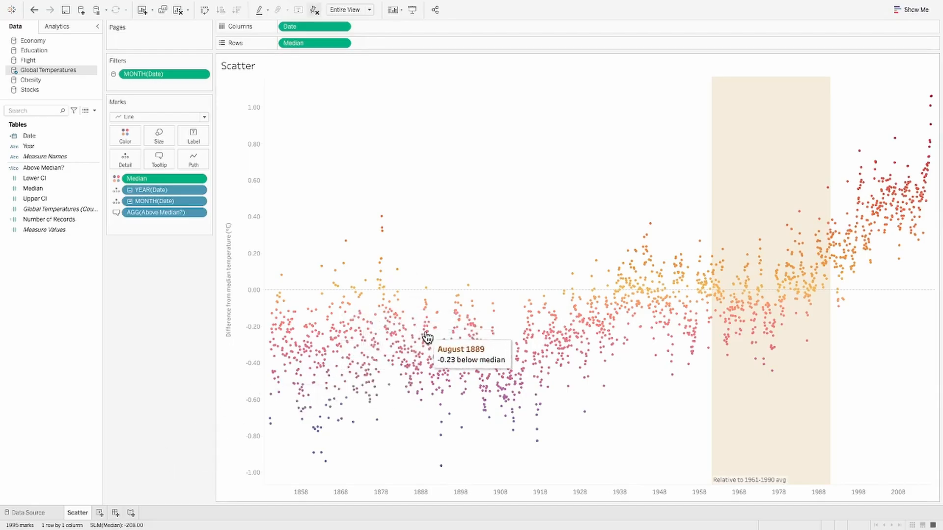
{"action": "mouse_move", "coordinate": [794, 429]}
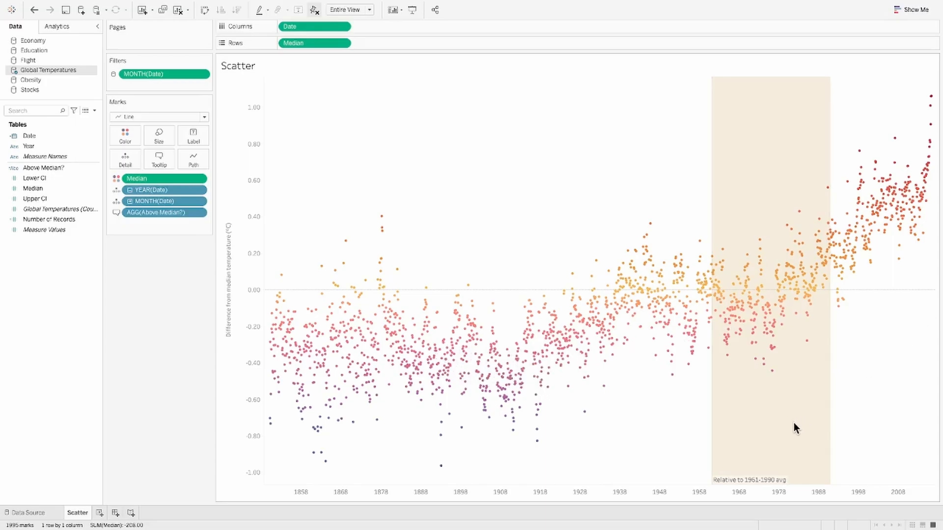
{"action": "mouse_move", "coordinate": [784, 446]}
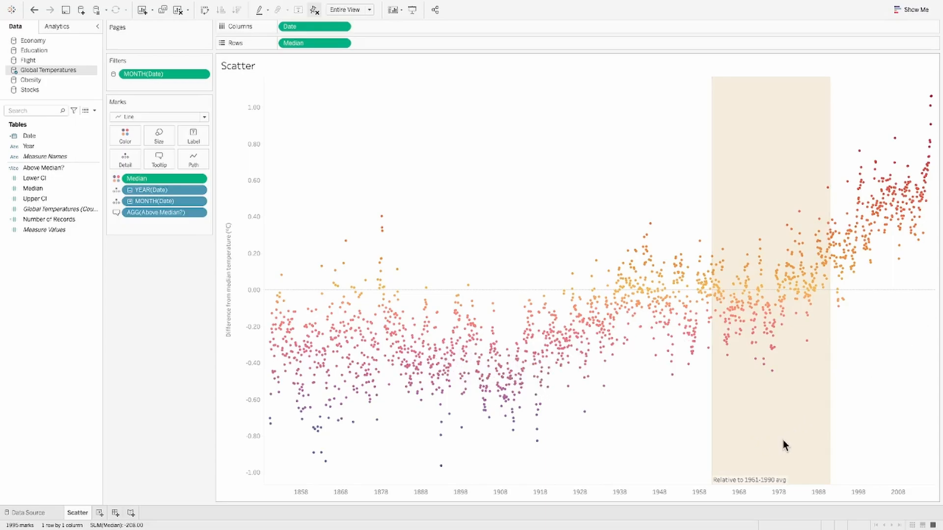
Duplicate the Scatter sheet and rename the copies Light Scatter and Dark Scatter
{"action": "right_click", "coordinate": [78, 513]}
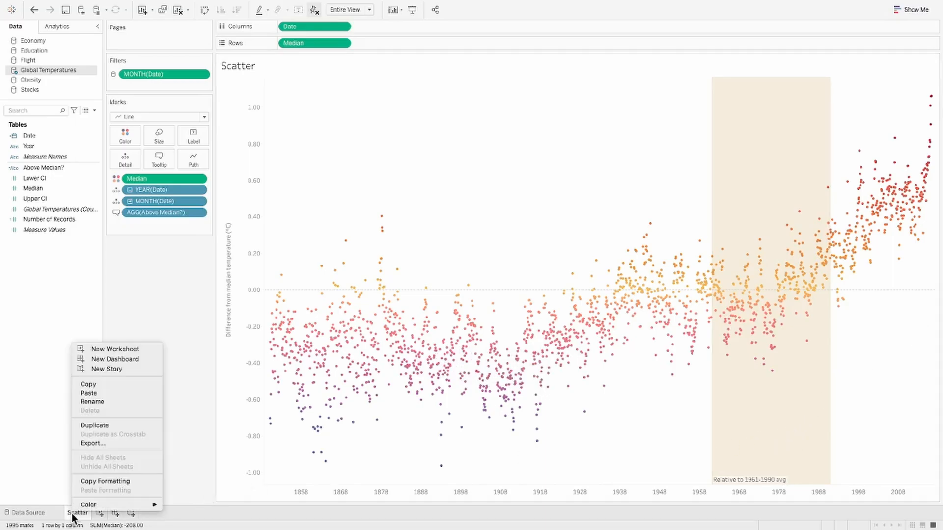
{"action": "left_click", "coordinate": [90, 432]}
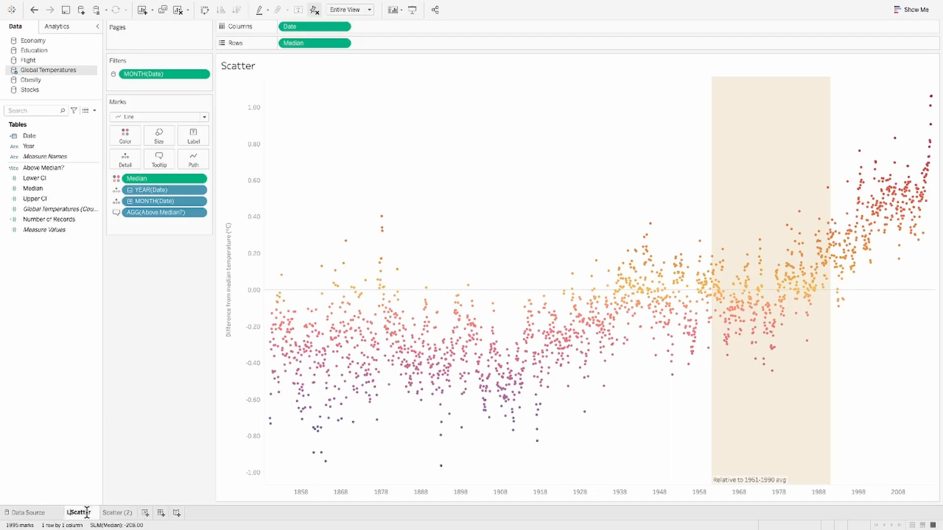
{"action": "double_click", "coordinate": [82, 513]}
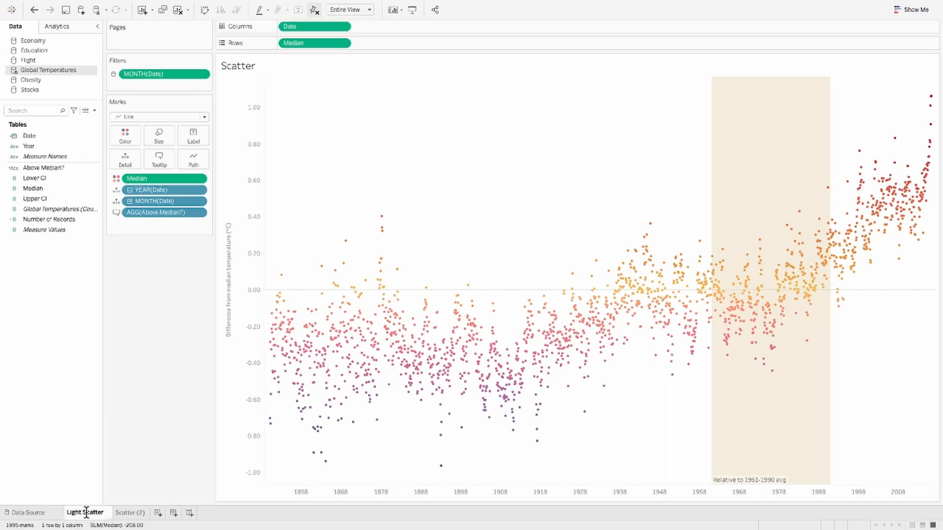
{"action": "left_click", "coordinate": [130, 513]}
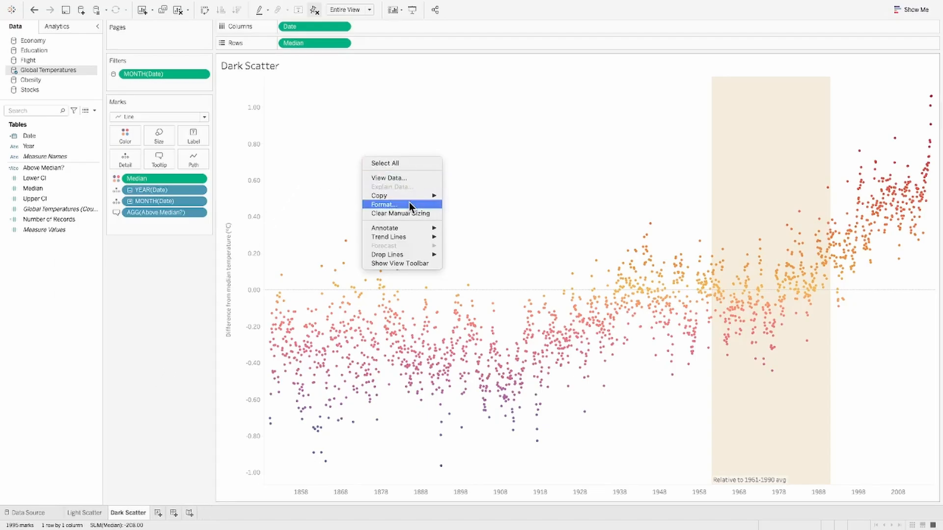
Set the Dark Scatter worksheet background shading to black
{"action": "left_click", "coordinate": [383, 205]}
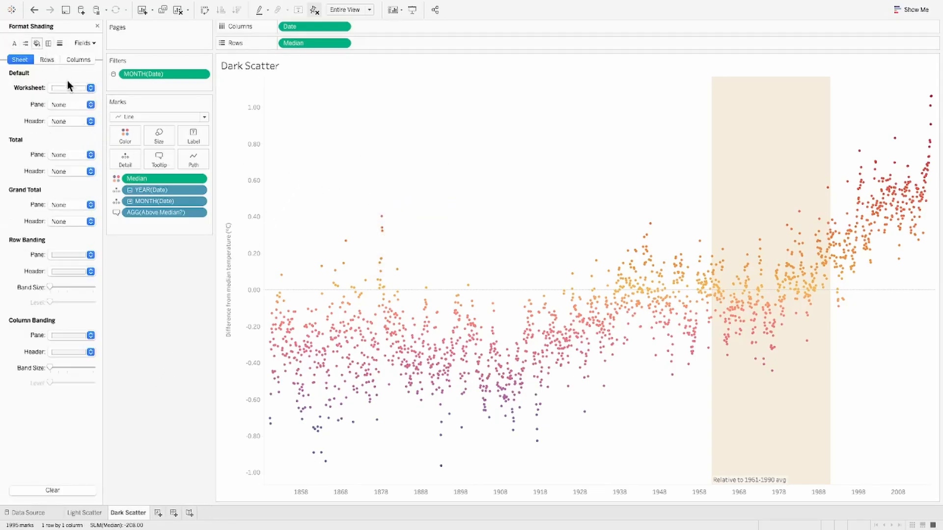
{"action": "left_click", "coordinate": [90, 88]}
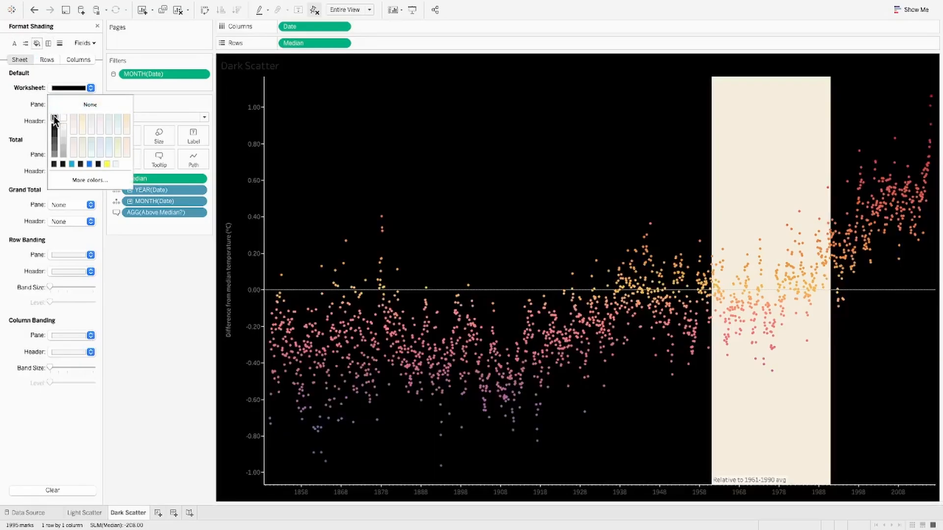
{"action": "left_click", "coordinate": [57, 116]}
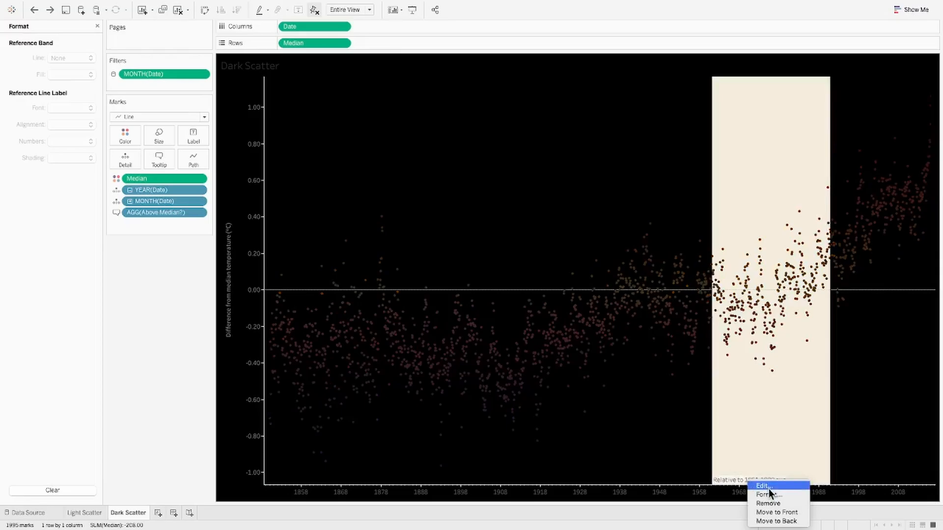
Fill the 1961–1990 reference band dark grey and compare with Light Scatter
{"action": "left_click", "coordinate": [762, 485]}
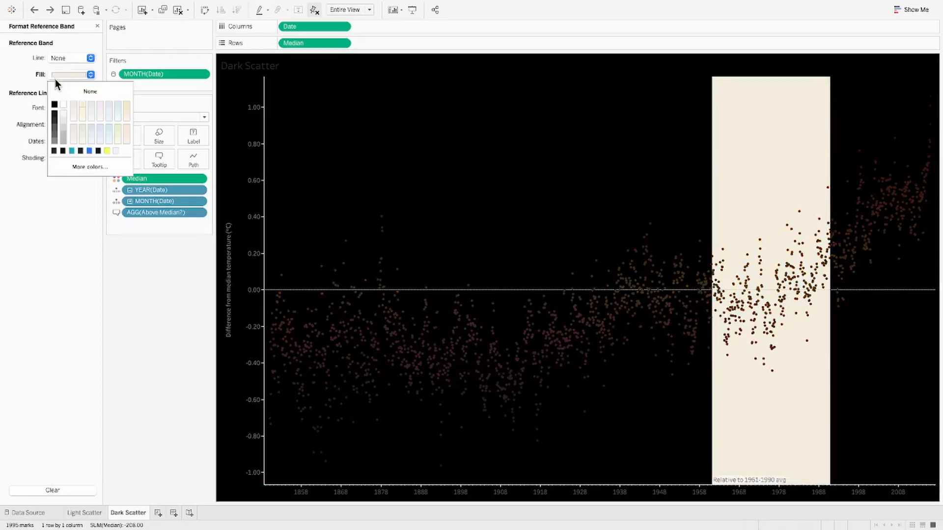
{"action": "left_click", "coordinate": [55, 127]}
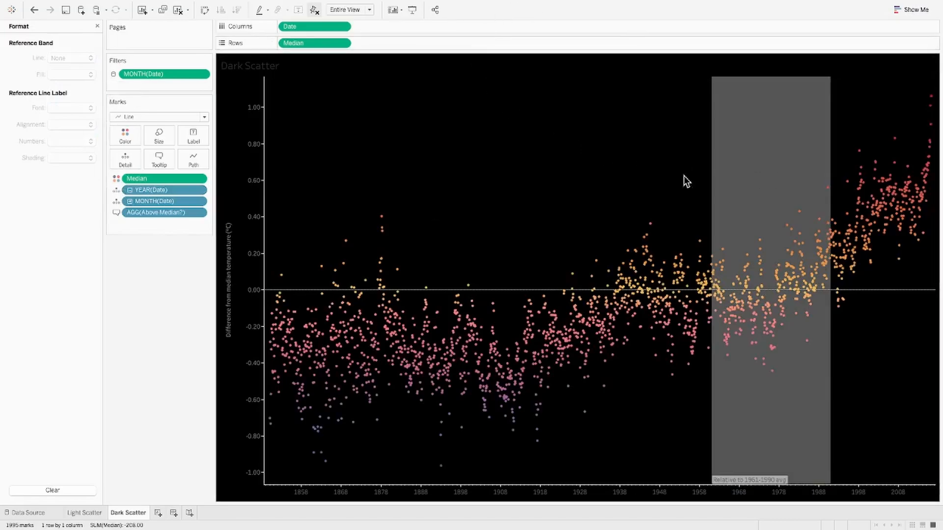
{"action": "left_click", "coordinate": [84, 513]}
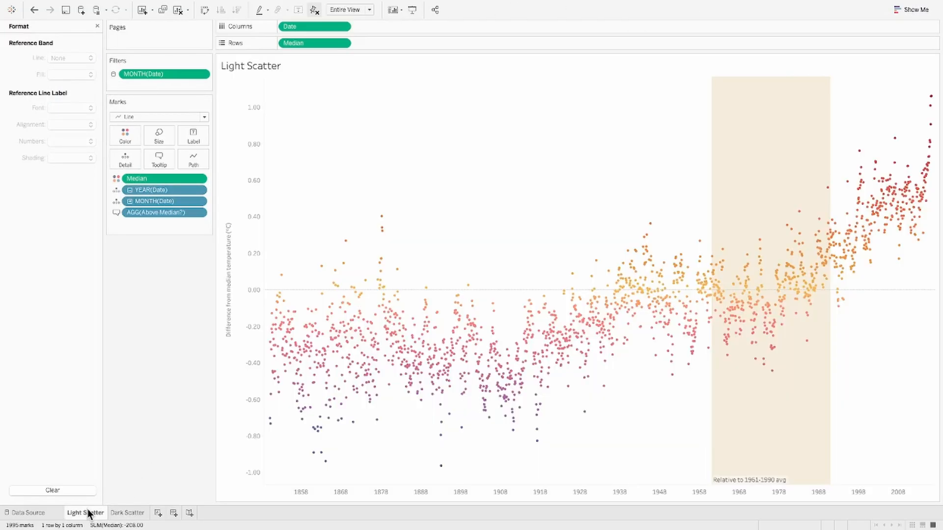
{"action": "left_click", "coordinate": [127, 512]}
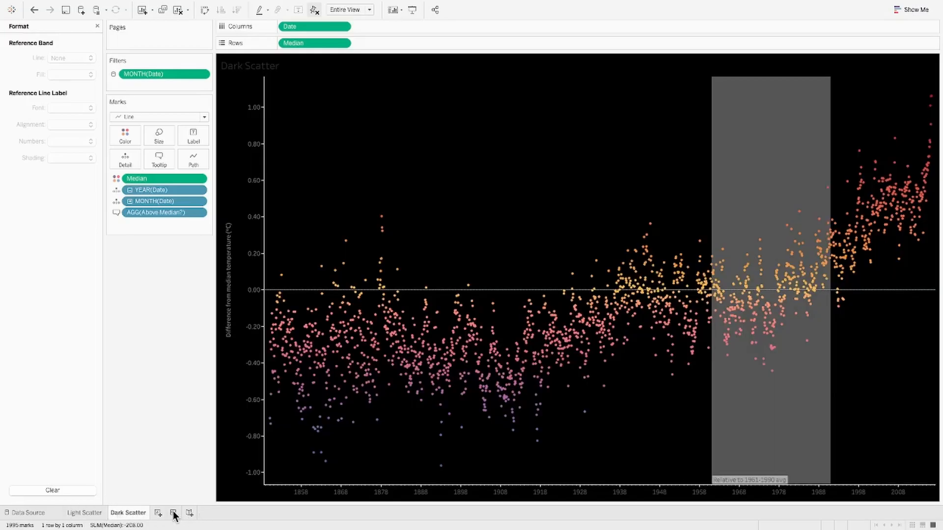
Add Light Scatter to a new dashboard and enlarge its title to size 20, centred
{"action": "left_click", "coordinate": [171, 513]}
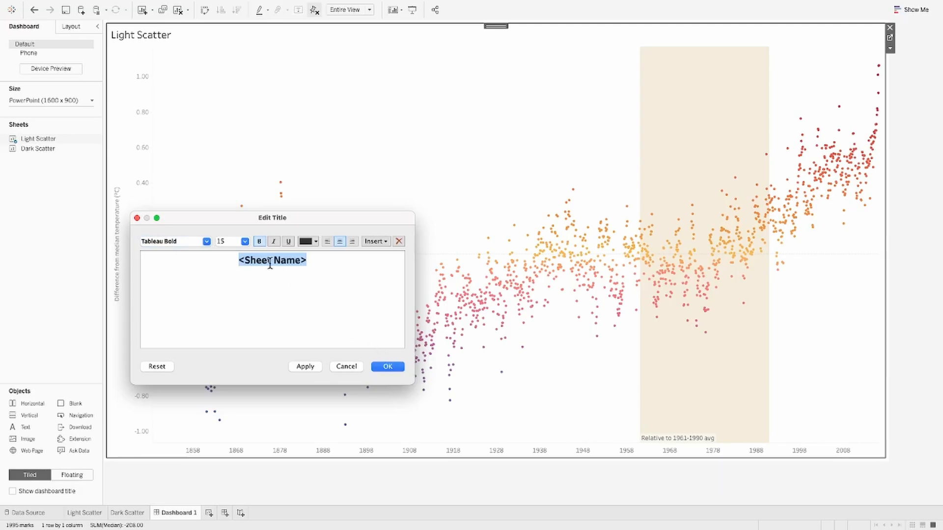
{"action": "left_click", "coordinate": [243, 241]}
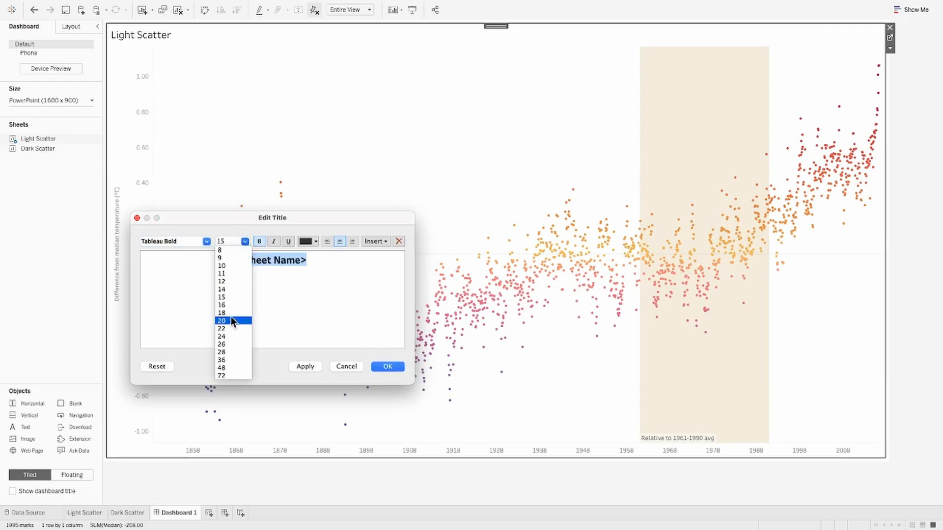
{"action": "left_click", "coordinate": [387, 367]}
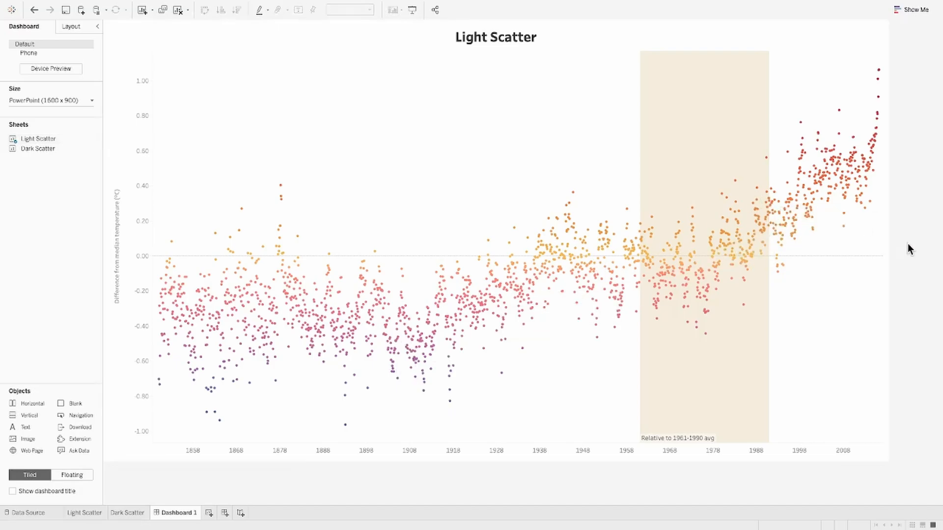
{"action": "mouse_move", "coordinate": [157, 517]}
{"action": "type", "text": "Light Scatter Plot"}
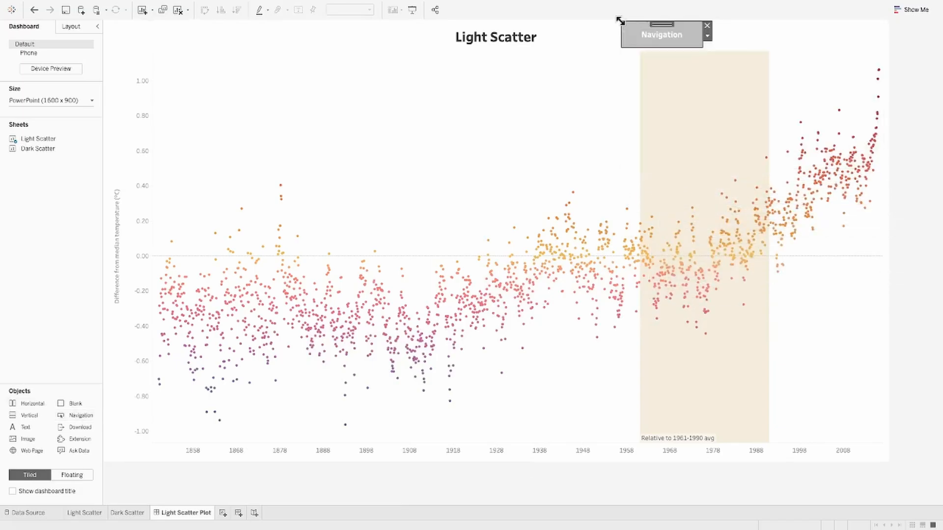
Place a navigation button top right and set it to navigate to Light Scatter Plot
{"action": "left_click_drag", "start_coordinate": [661, 35], "coordinate": [831, 34]}
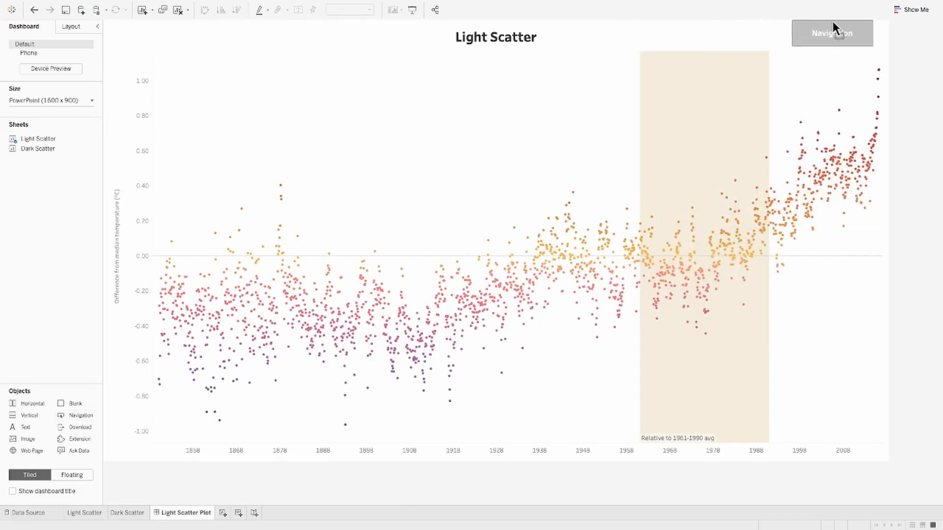
{"action": "right_click", "coordinate": [835, 32]}
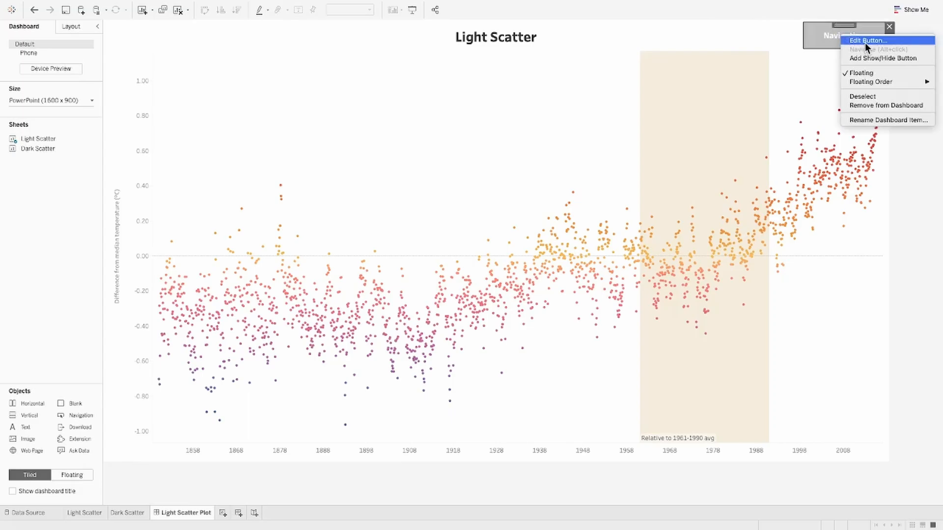
{"action": "left_click", "coordinate": [869, 41]}
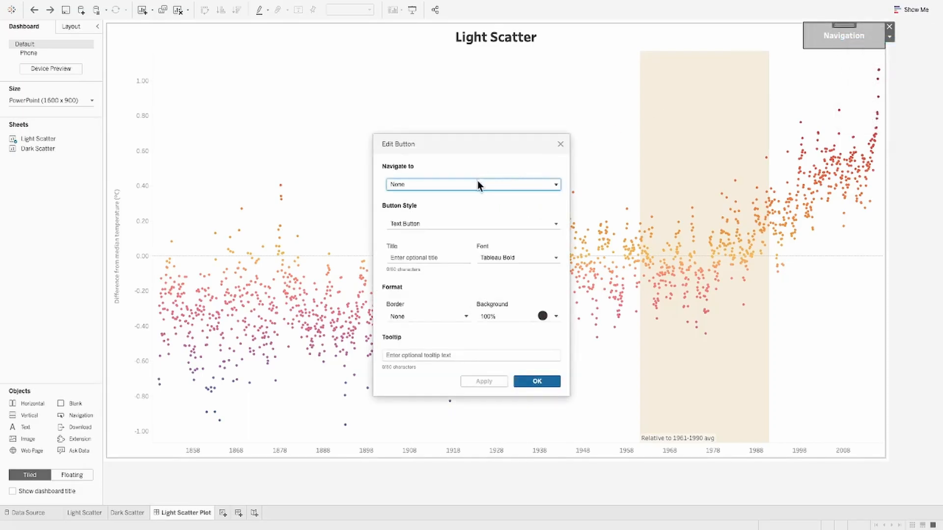
{"action": "left_click", "coordinate": [473, 185]}
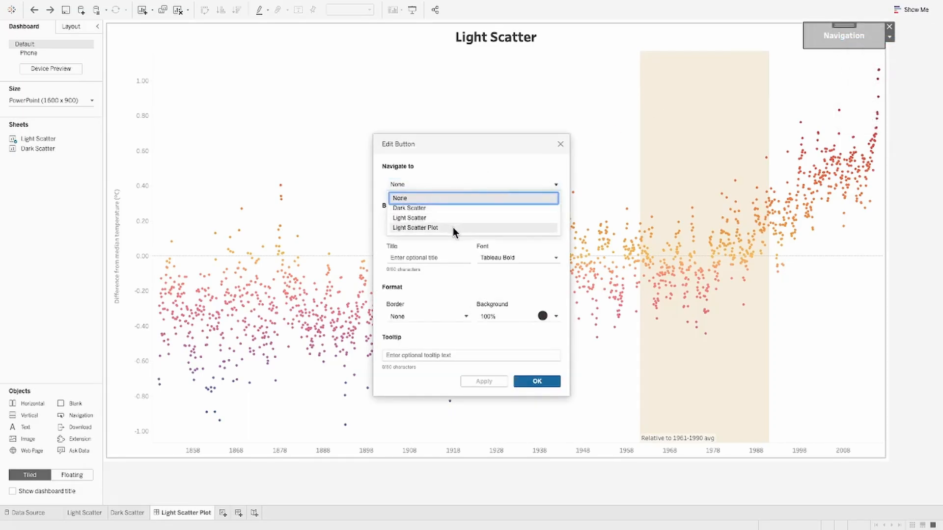
{"action": "left_click", "coordinate": [415, 227]}
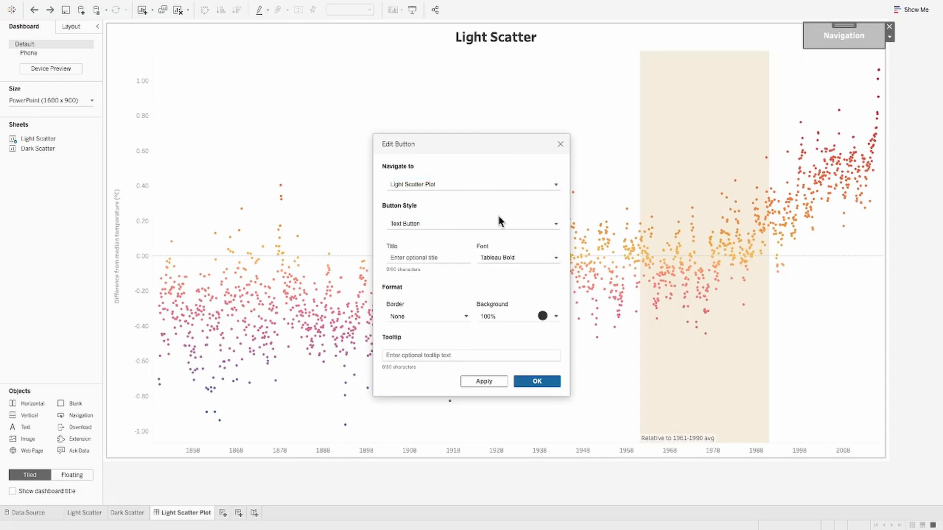
{"action": "left_click", "coordinate": [473, 224]}
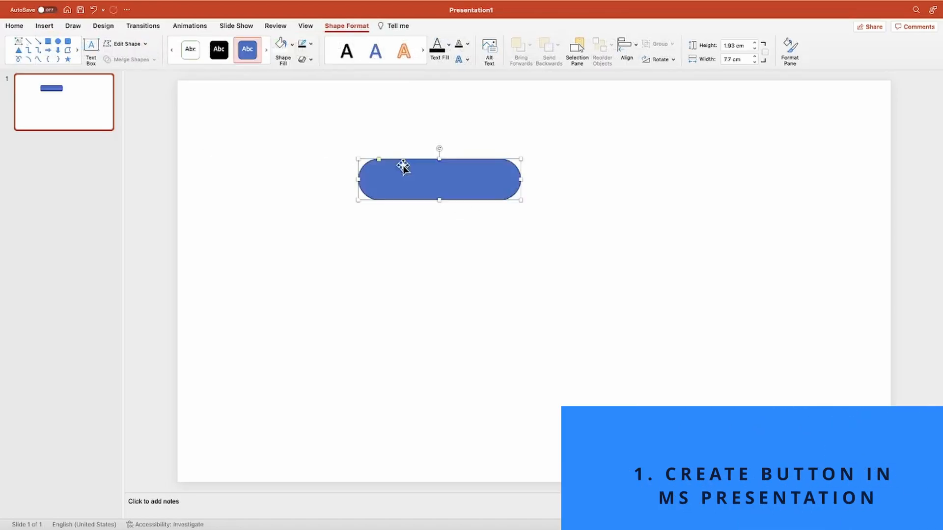
Build the LIGHT toggle: outlined pill, black knob at left, spaced enlarged LIGHT label
{"action": "left_click", "coordinate": [303, 45]}
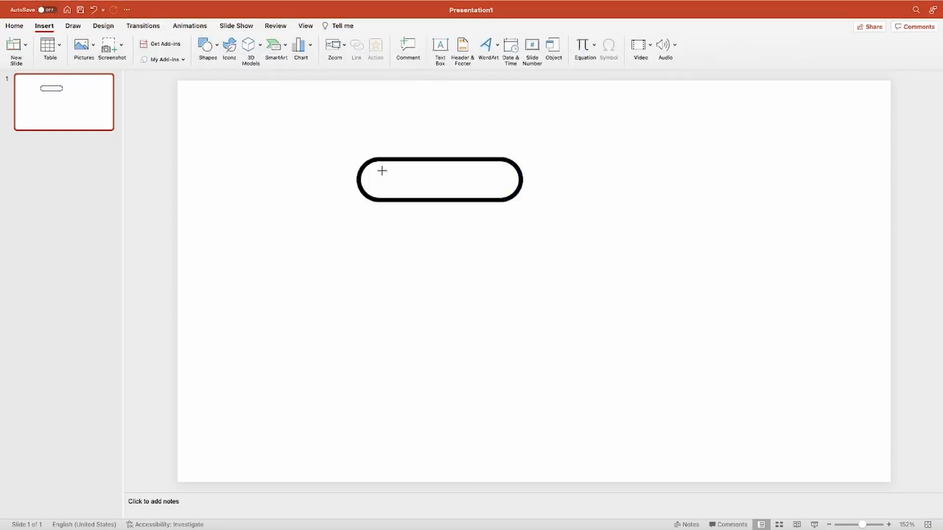
{"action": "left_click_drag", "start_coordinate": [368, 168], "coordinate": [396, 192]}
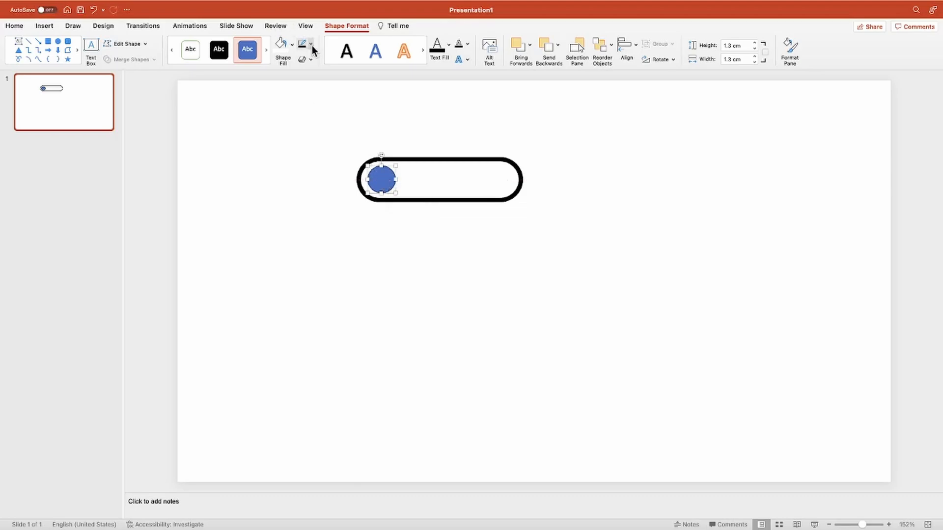
{"action": "left_click", "coordinate": [14, 25]}
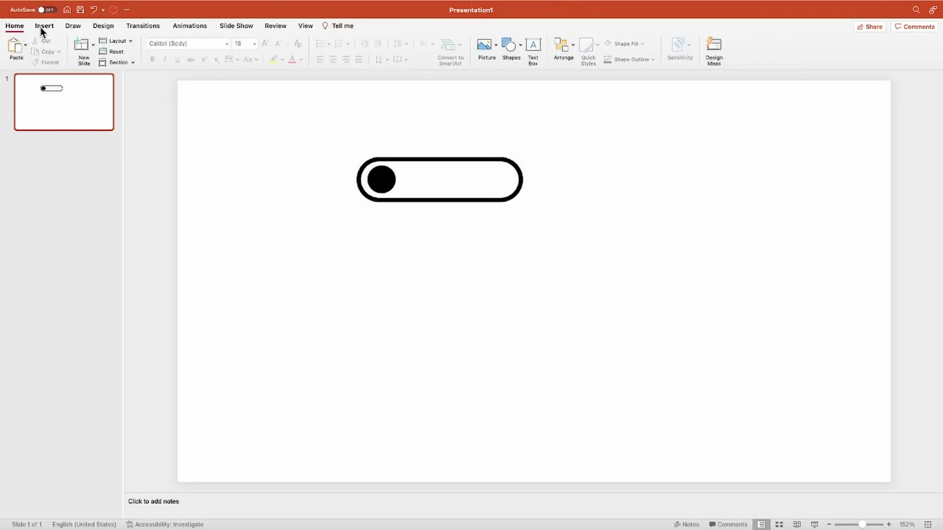
{"action": "left_click", "coordinate": [43, 26]}
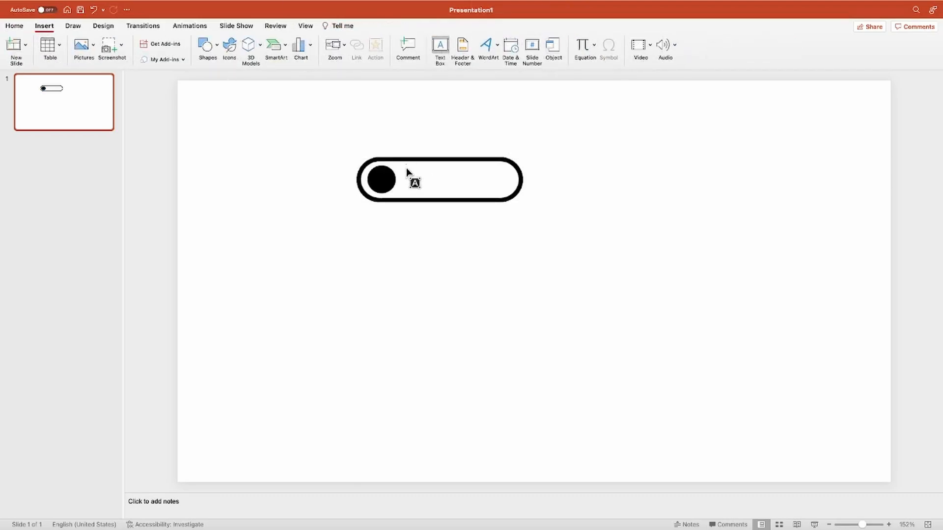
{"action": "type", "text": "LIGHT"}
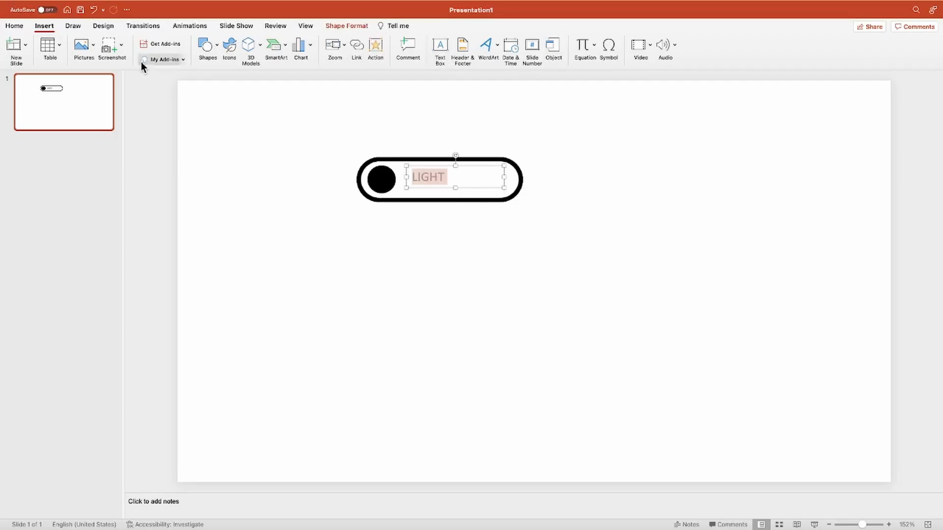
{"action": "left_click", "coordinate": [16, 25]}
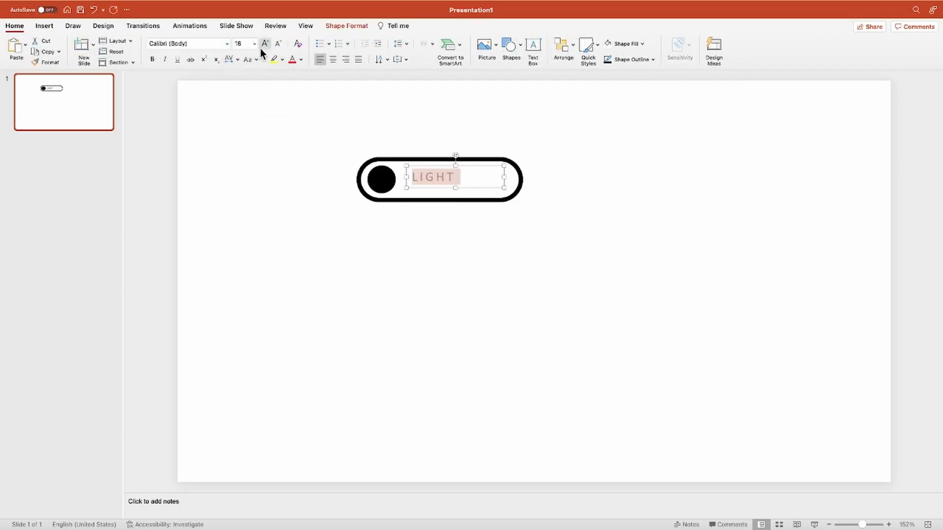
{"action": "left_click", "coordinate": [264, 44]}
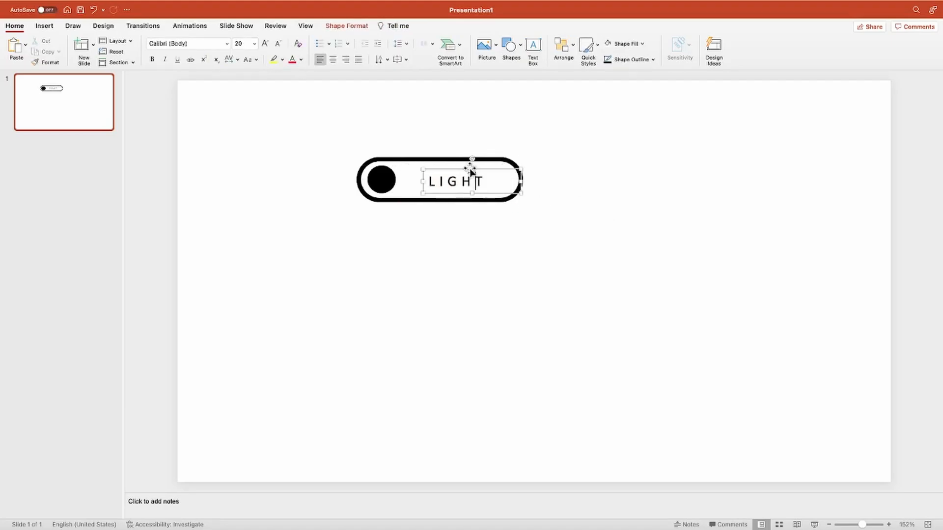
Duplicate it as a DARK toggle with knob at right and dark grey fill
{"action": "left_click", "coordinate": [383, 181]}
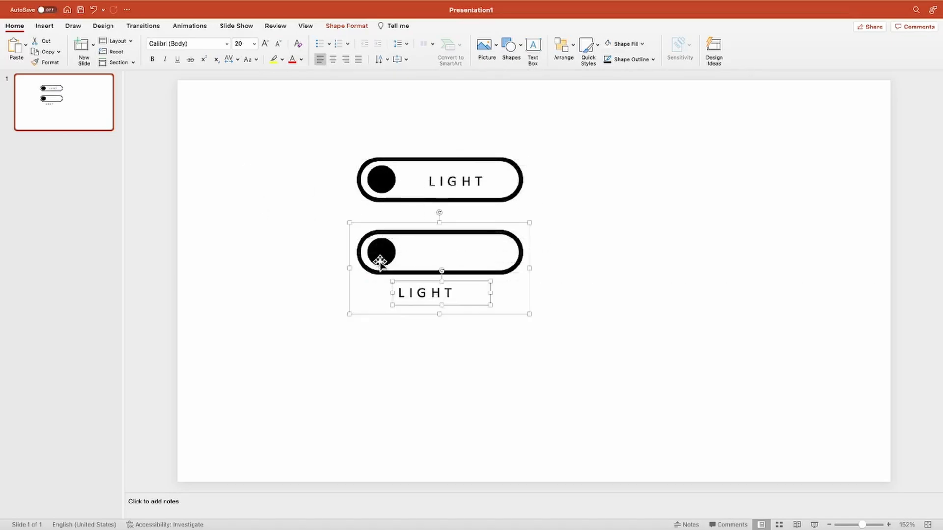
{"action": "left_click_drag", "start_coordinate": [379, 253], "coordinate": [496, 252]}
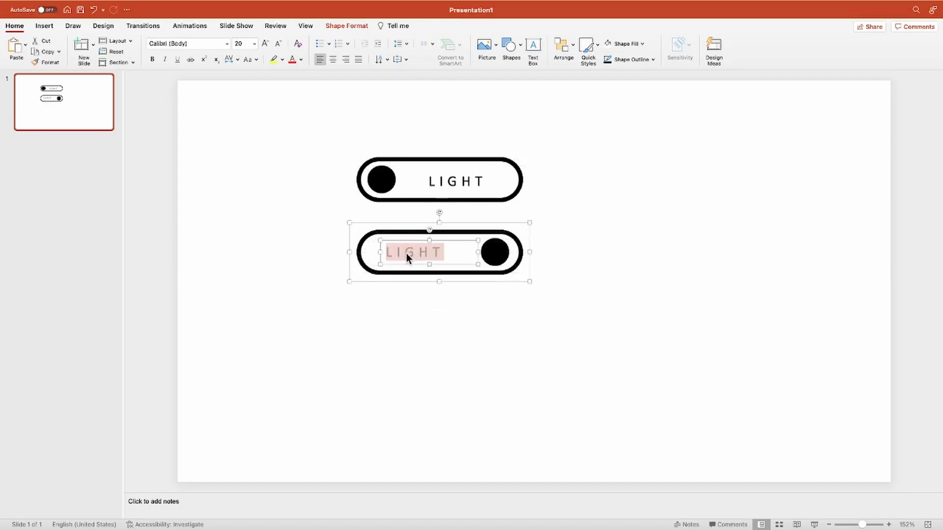
{"action": "type", "text": "DARK"}
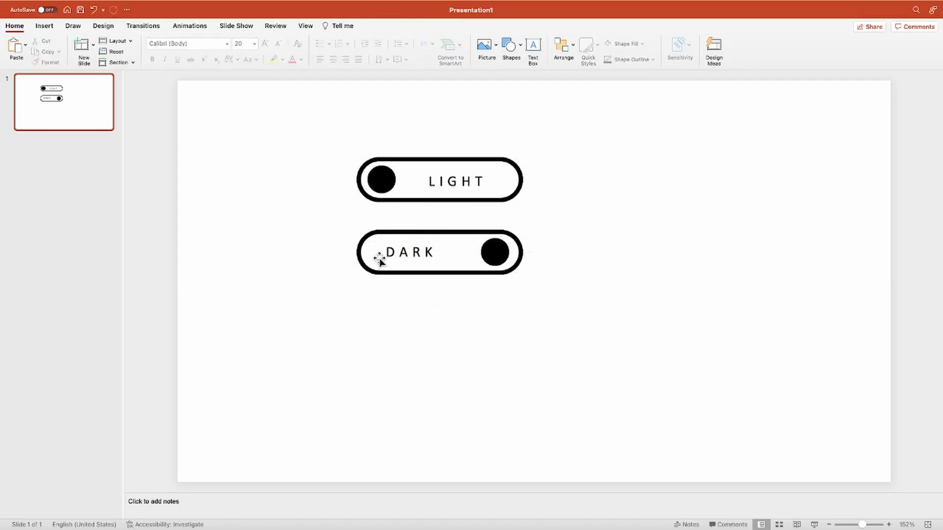
{"action": "left_click", "coordinate": [276, 45]}
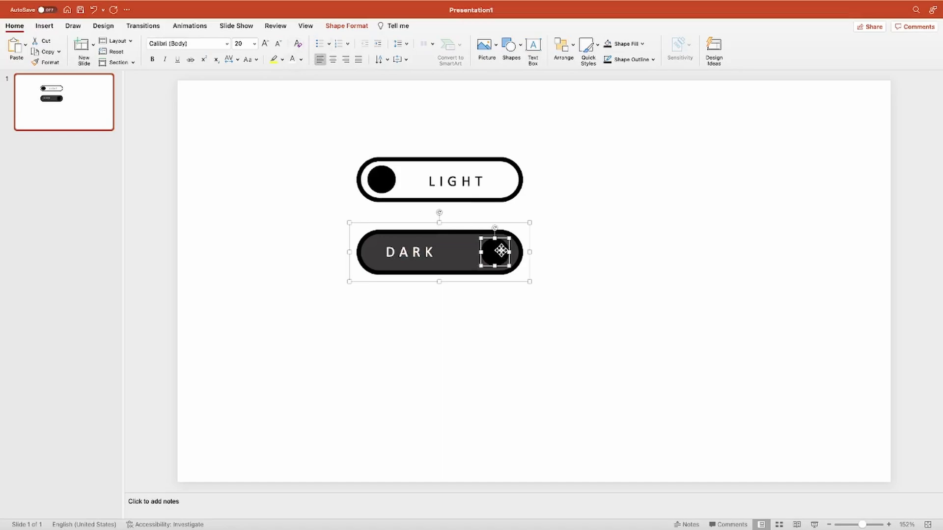
{"action": "left_click", "coordinate": [281, 44]}
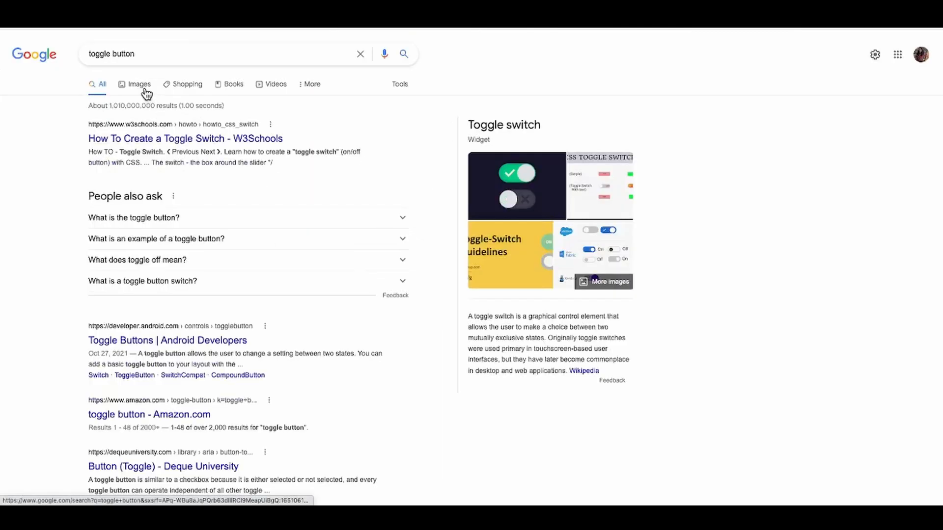
Browse Google image results for toggle button designs
{"action": "left_click", "coordinate": [140, 84]}
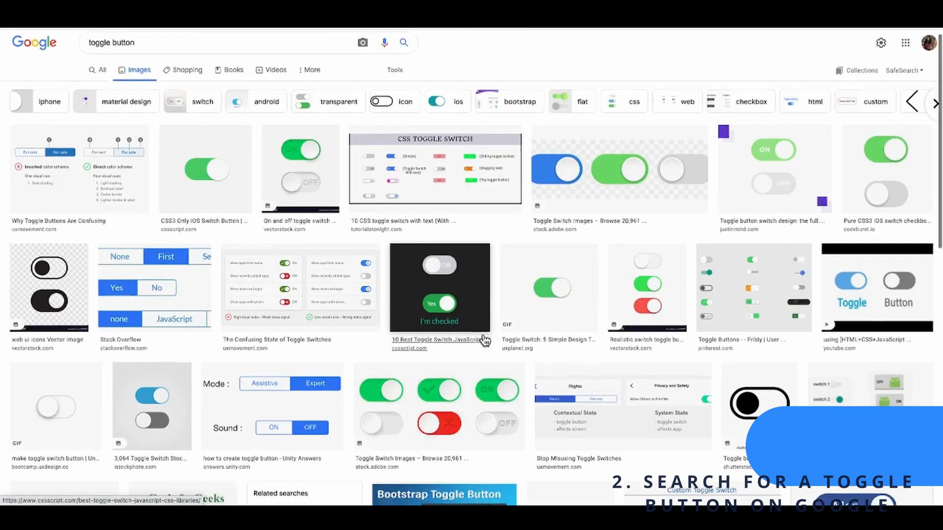
{"action": "scroll", "scroll_direction": "down", "scroll_amount": 3}
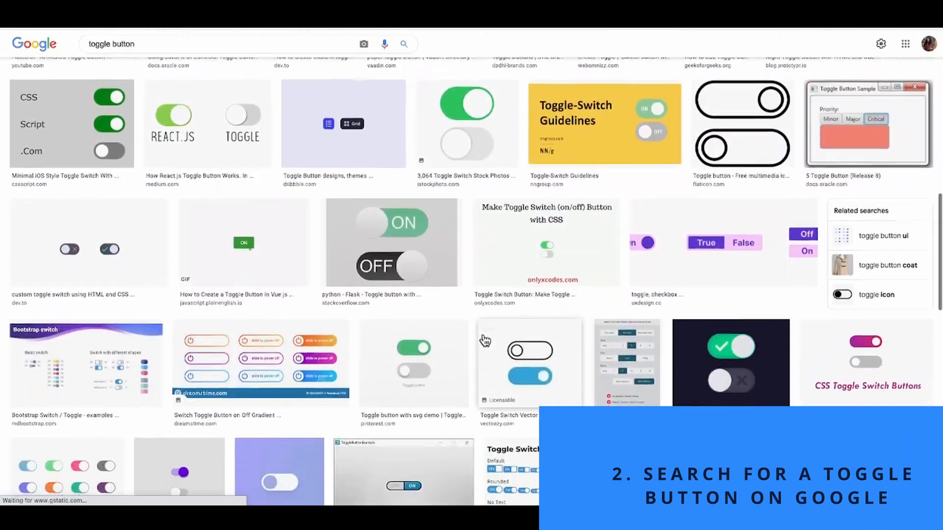
{"action": "scroll", "scroll_direction": "down", "scroll_amount": 3}
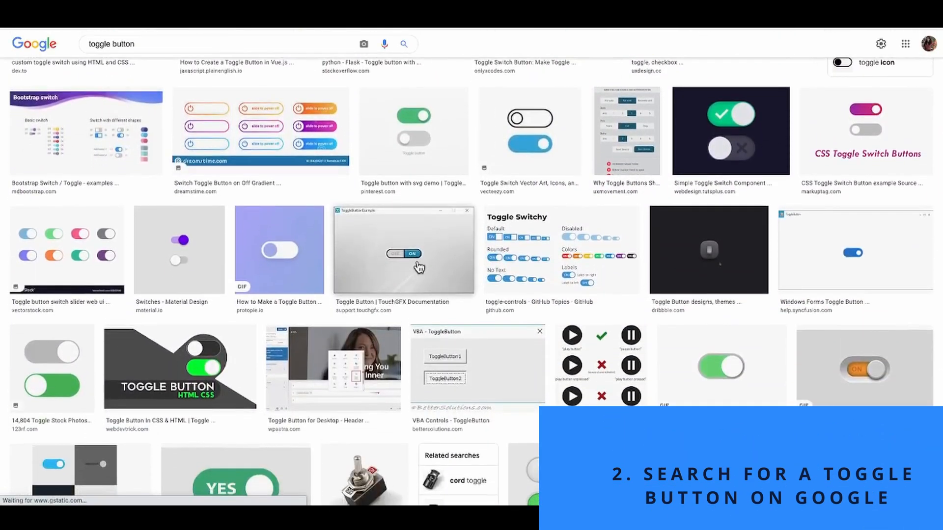
{"action": "scroll", "scroll_direction": "down", "scroll_amount": 3}
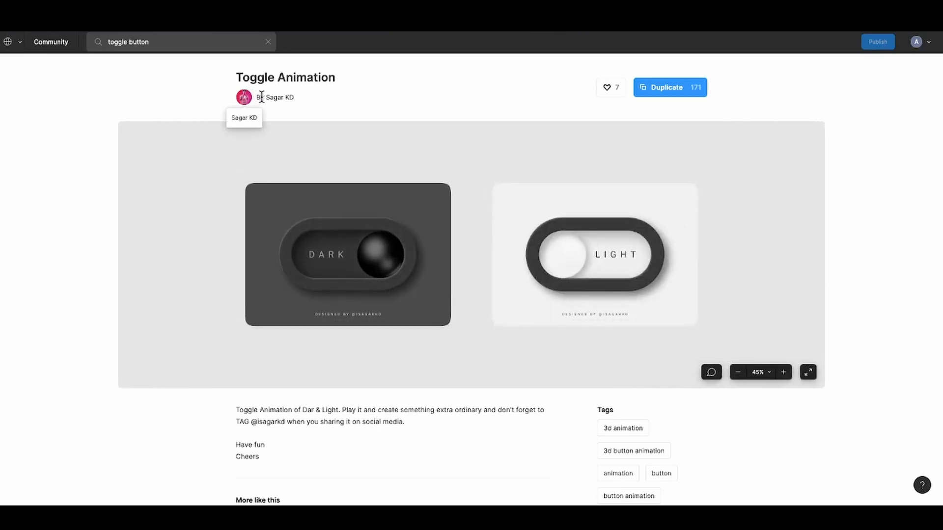
{"action": "mouse_move", "coordinate": [509, 130]}
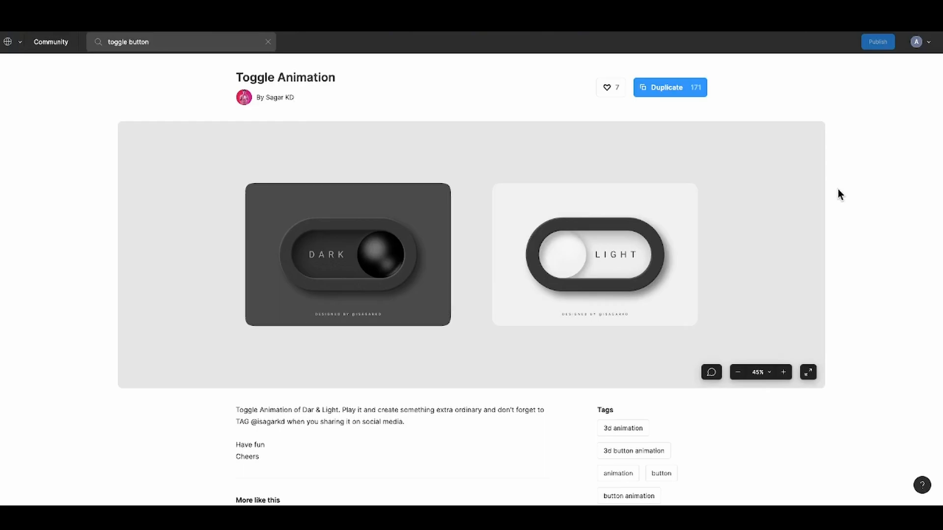
{"action": "mouse_move", "coordinate": [764, 190]}
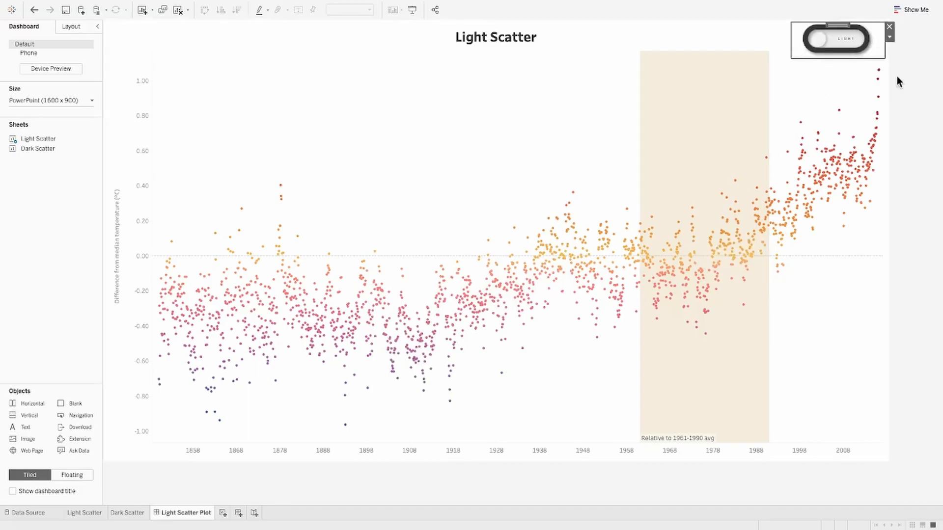
Duplicate the Light Scatter Plot dashboard as Dark Scatter Plot
{"action": "left_click", "coordinate": [837, 38]}
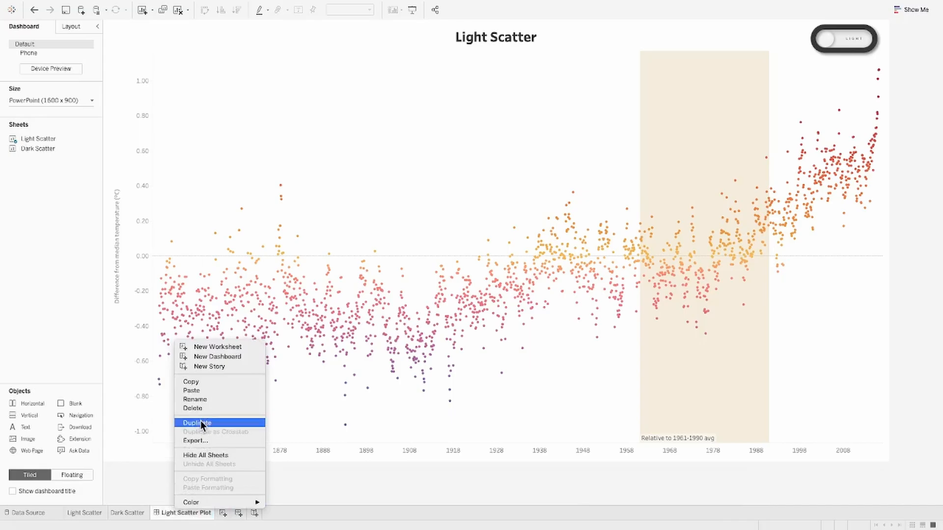
{"action": "left_click", "coordinate": [199, 422]}
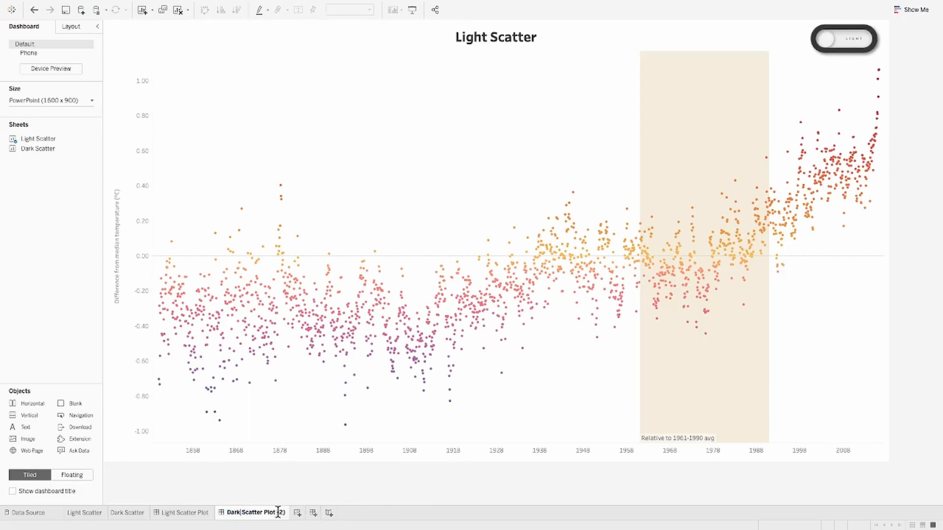
{"action": "mouse_move", "coordinate": [34, 150]}
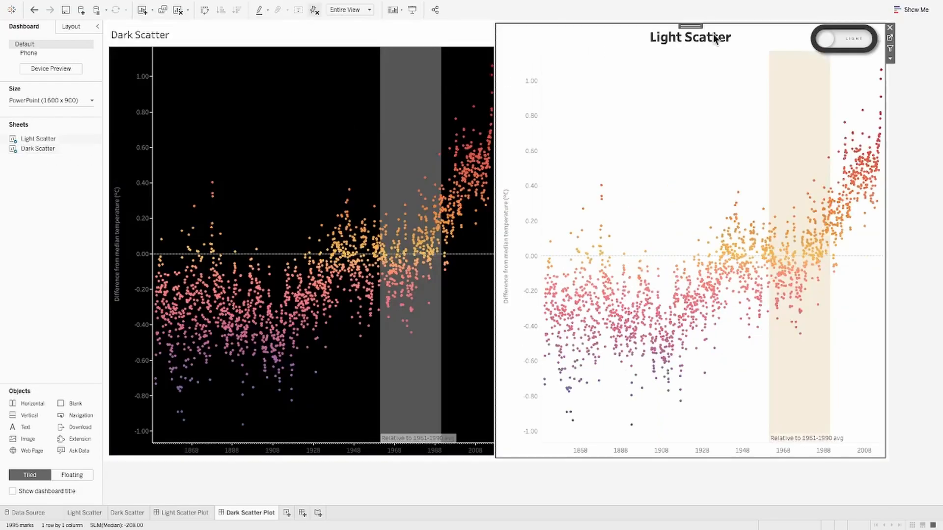
Swap in the Dark Scatter sheet and shade the dashboard title black
{"action": "left_click", "coordinate": [890, 27]}
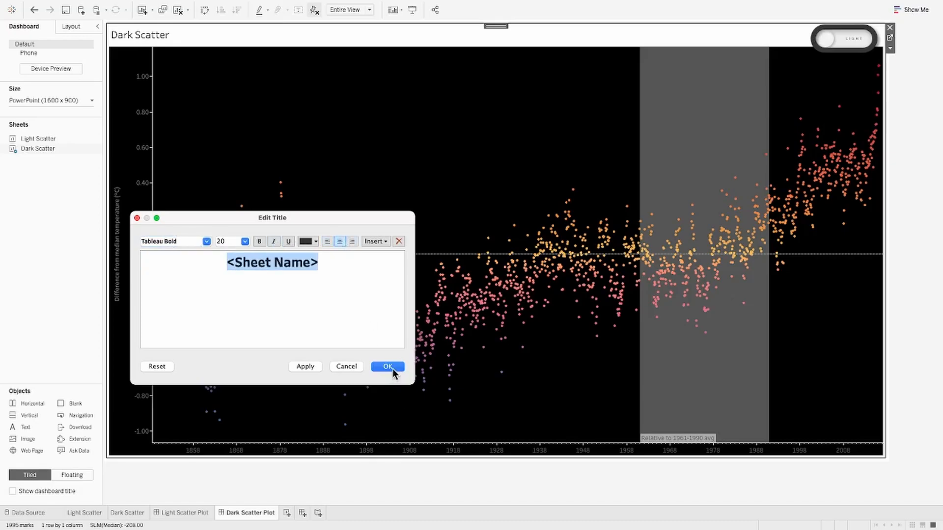
{"action": "left_click", "coordinate": [314, 241]}
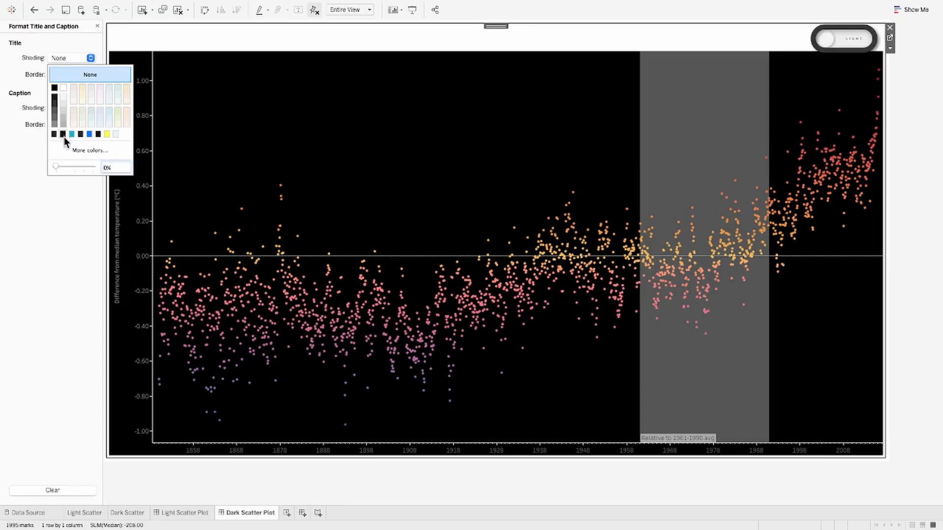
{"action": "left_click", "coordinate": [91, 150]}
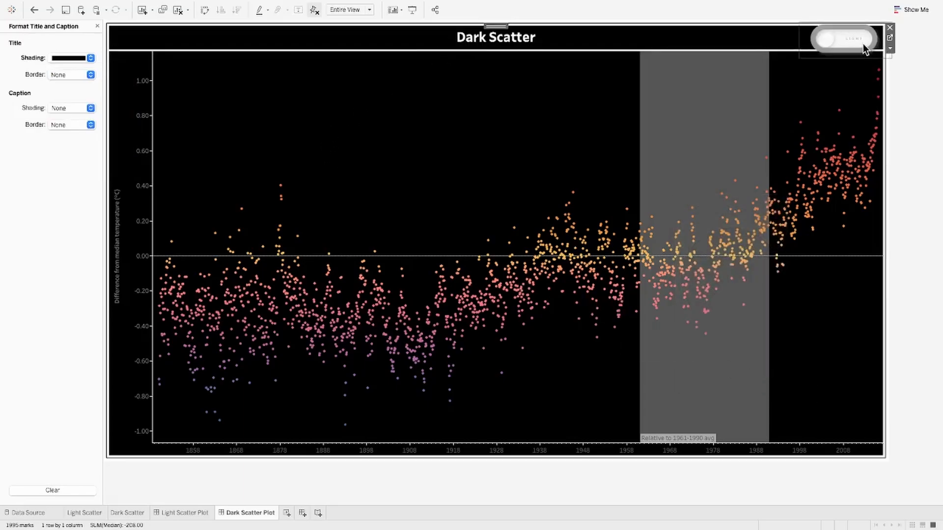
{"action": "mouse_move", "coordinate": [315, 59]}
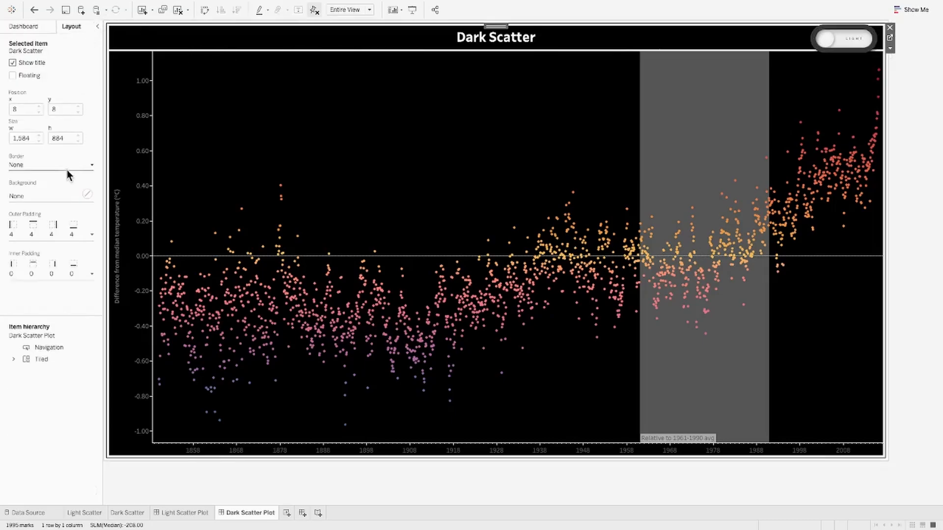
Set the Dark Scatter chart container's background colour to solid black
{"action": "left_click", "coordinate": [87, 193]}
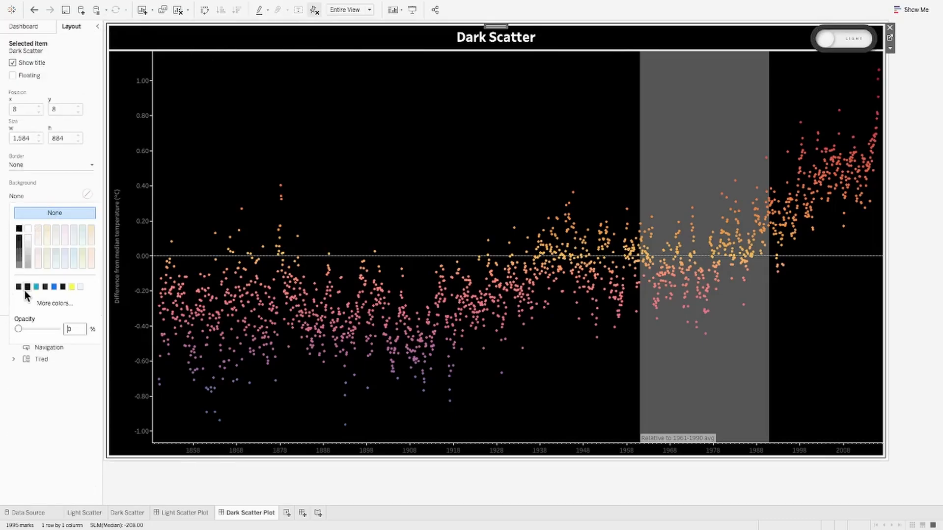
{"action": "left_click", "coordinate": [17, 287]}
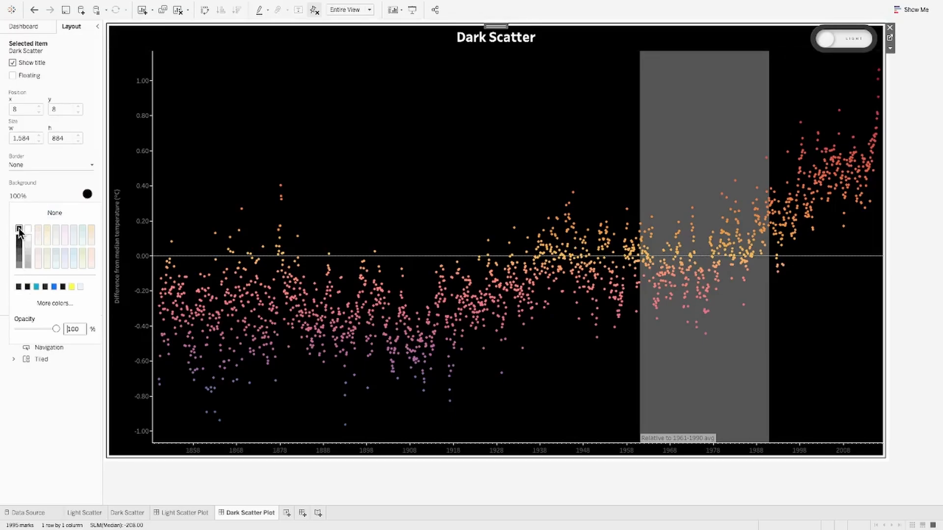
{"action": "left_click", "coordinate": [847, 39]}
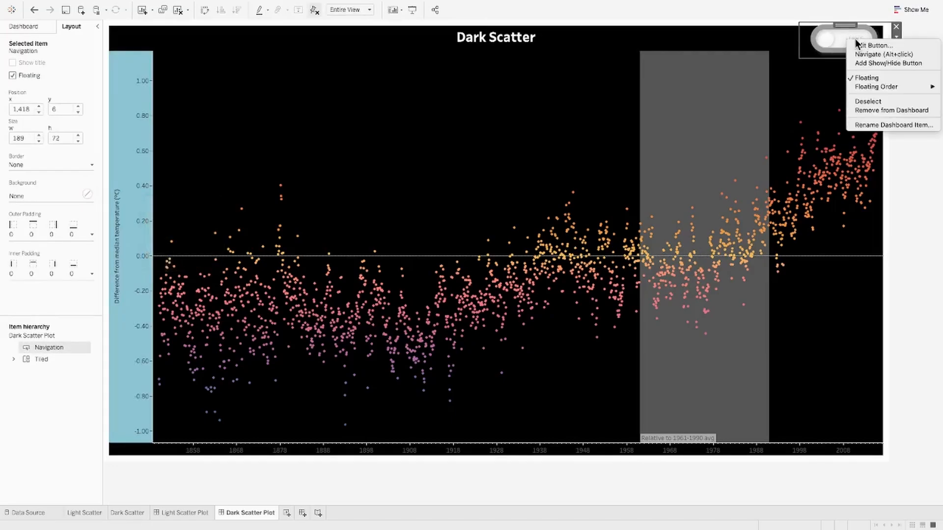
Edit the dark toggle button to navigate to Light Scatter Plot using image Group 2 (1).png
{"action": "left_click", "coordinate": [866, 43]}
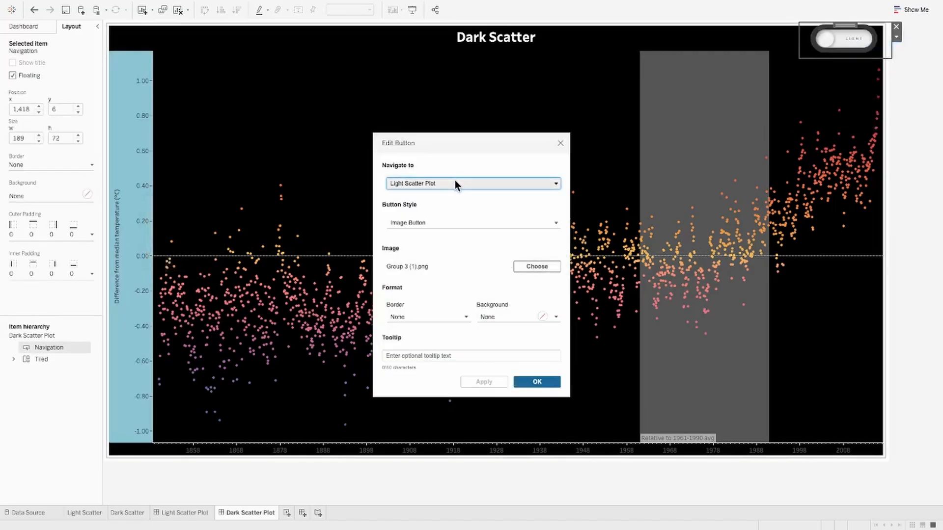
{"action": "left_click", "coordinate": [472, 184]}
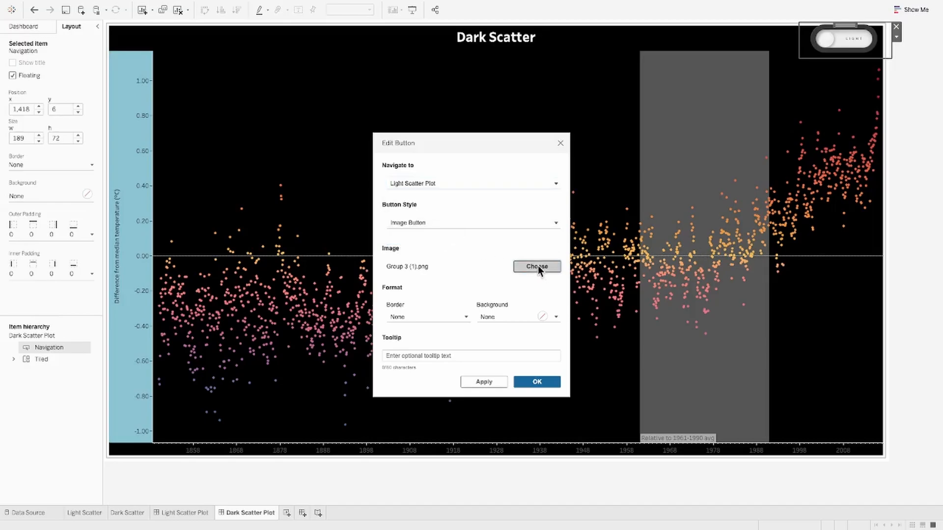
{"action": "left_click", "coordinate": [536, 267]}
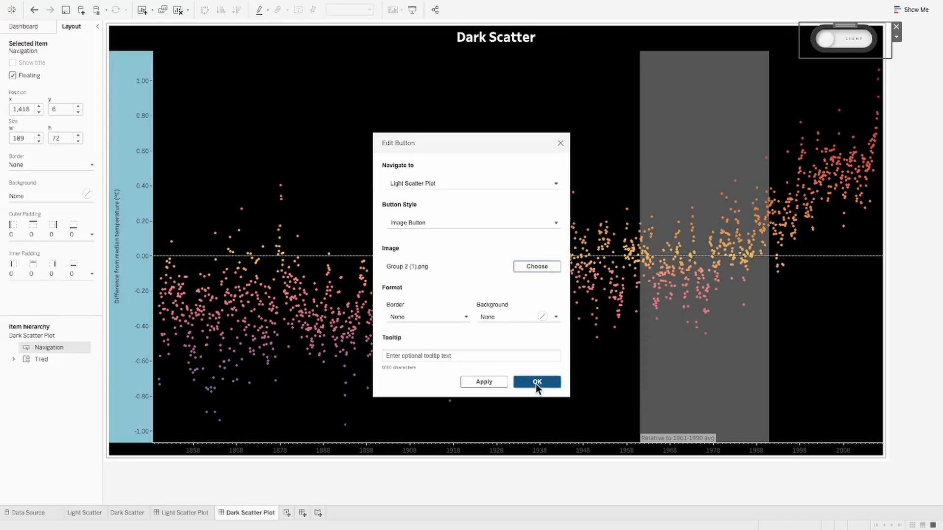
{"action": "left_click", "coordinate": [536, 382]}
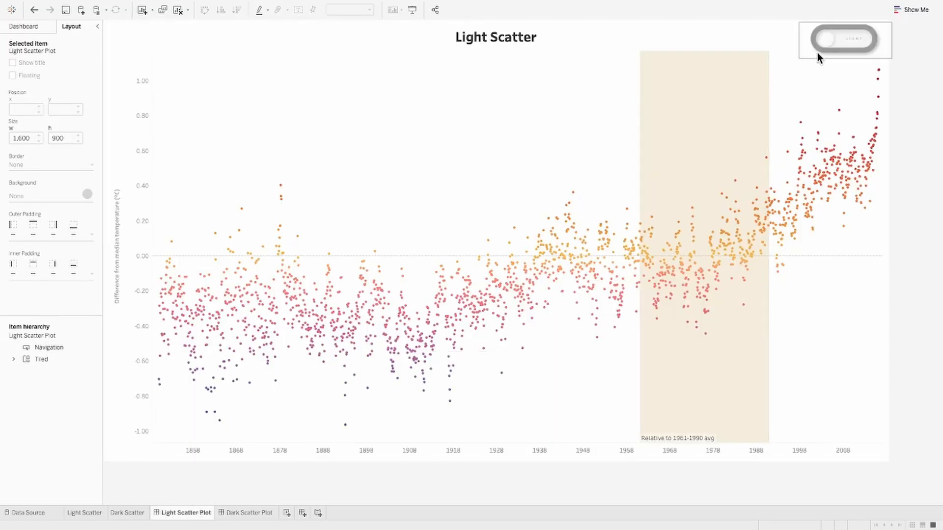
{"action": "left_click", "coordinate": [846, 39]}
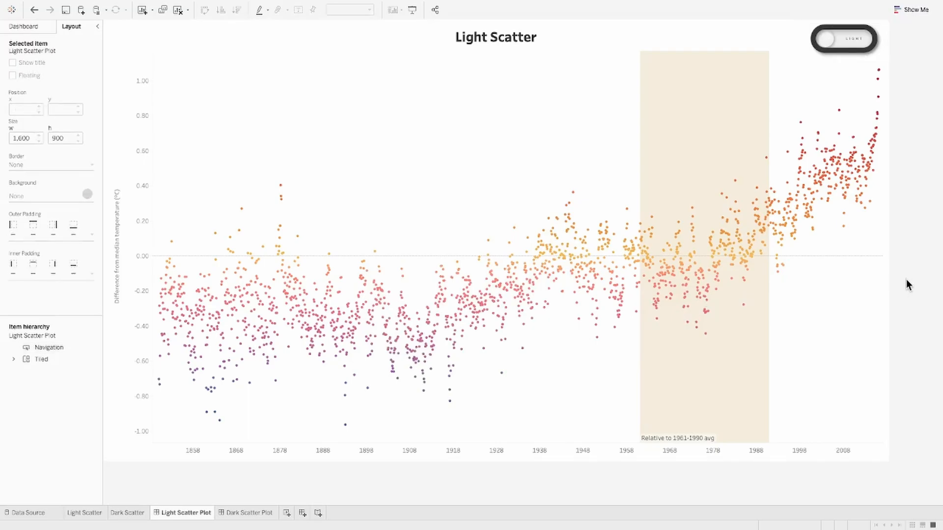
{"action": "left_click", "coordinate": [251, 513]}
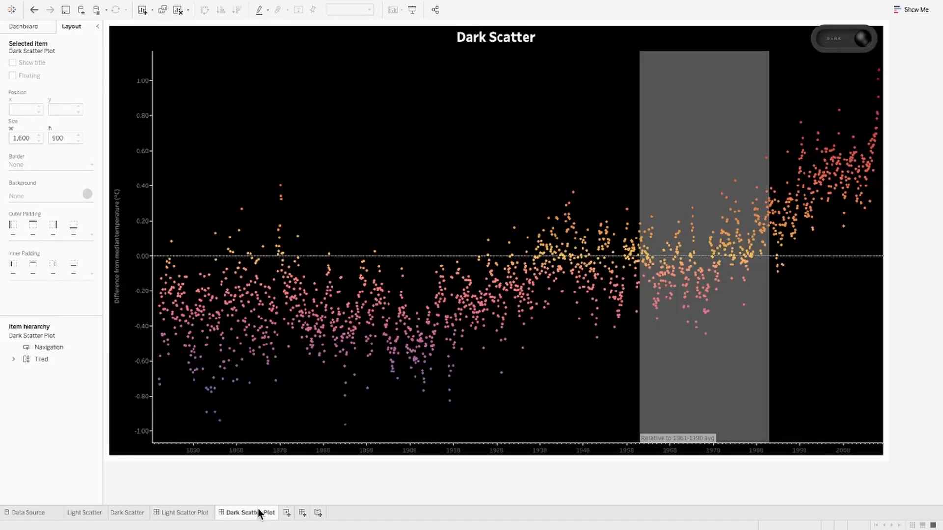
{"action": "mouse_move", "coordinate": [190, 6]}
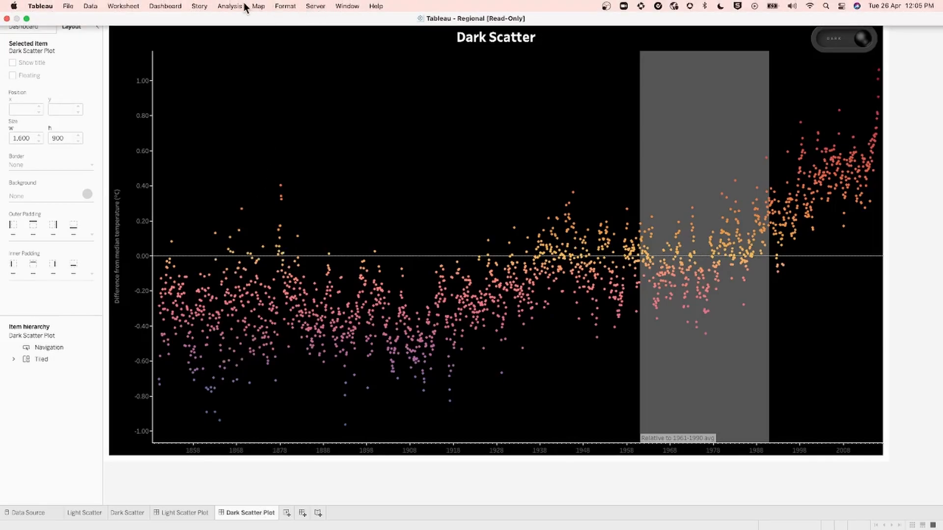
Set the Dark Scatter Plot dashboard's default shading to black via Dashboard > Format
{"action": "left_click", "coordinate": [165, 6]}
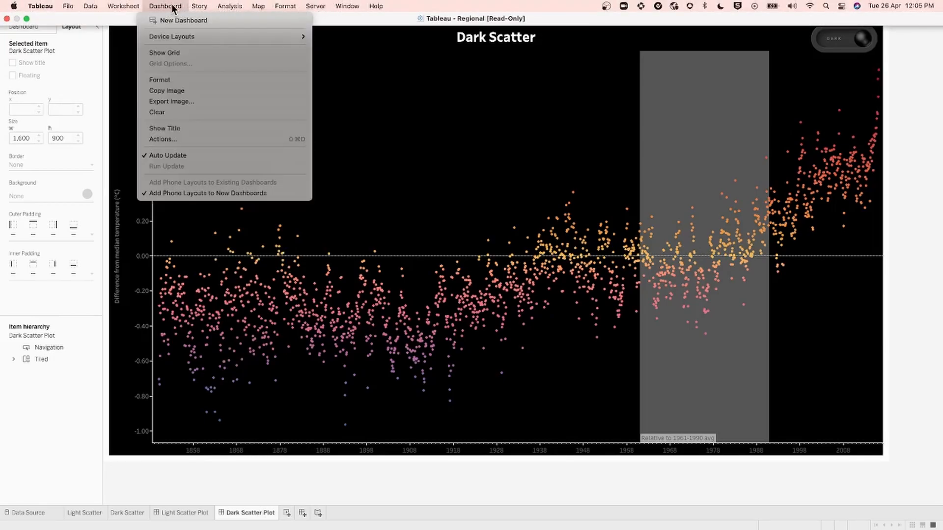
{"action": "left_click", "coordinate": [159, 79]}
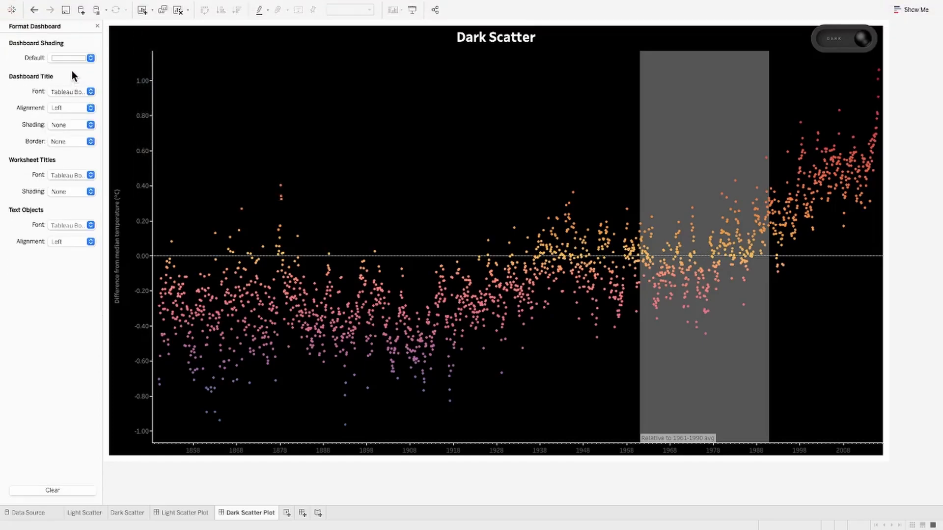
{"action": "left_click", "coordinate": [90, 58]}
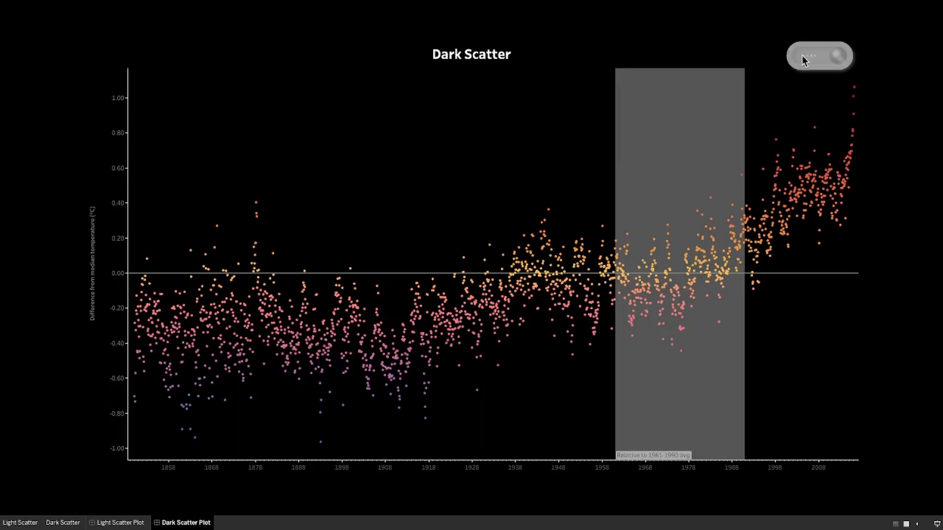
In presentation mode, use the toggle to swap Dark and Light Scatter dashboards back and forth
{"action": "left_click", "coordinate": [819, 54]}
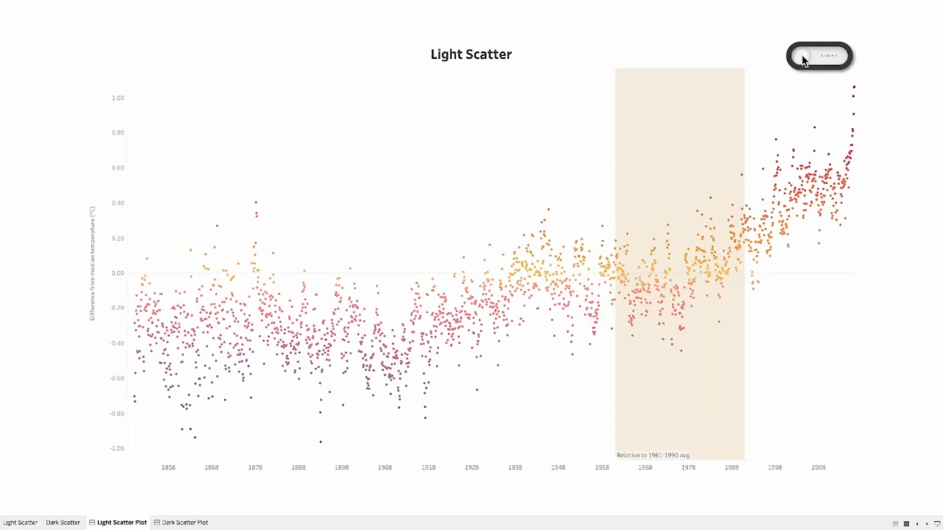
{"action": "left_click", "coordinate": [801, 55]}
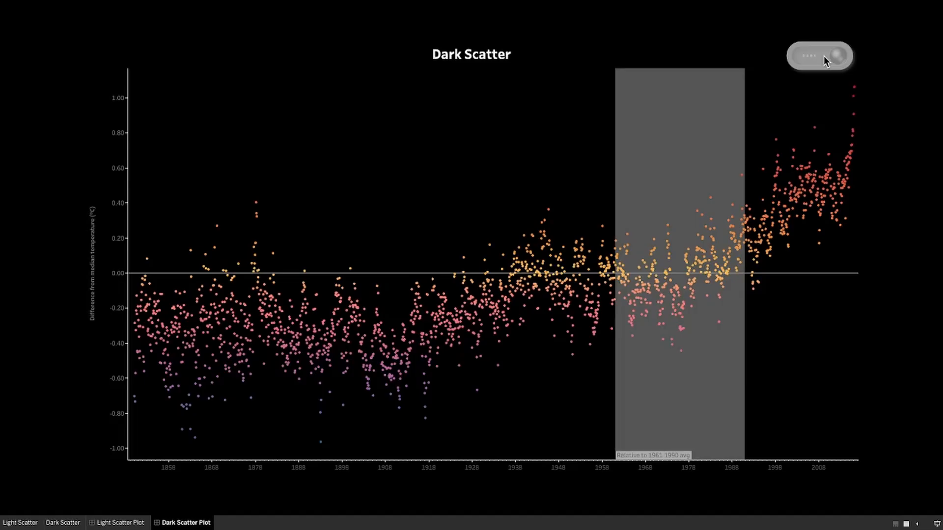
{"action": "mouse_move", "coordinate": [827, 58]}
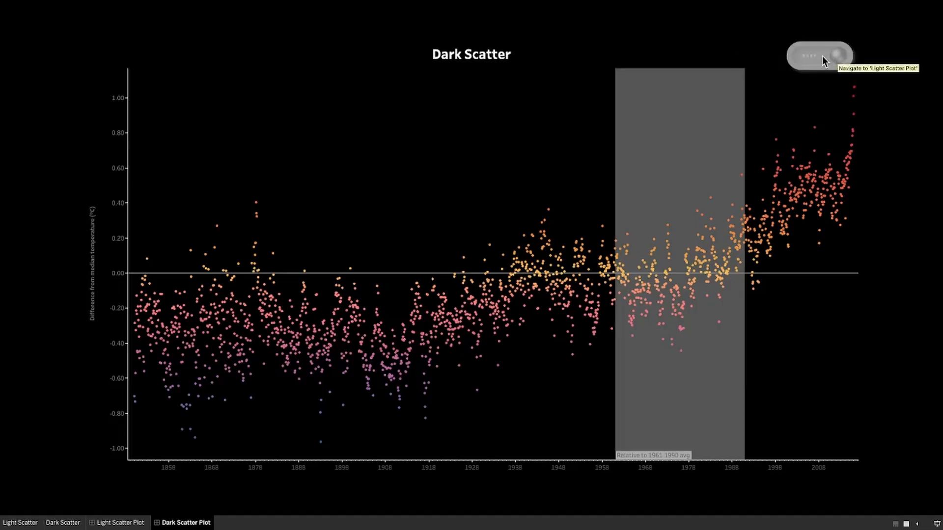
{"action": "left_click", "coordinate": [837, 53]}
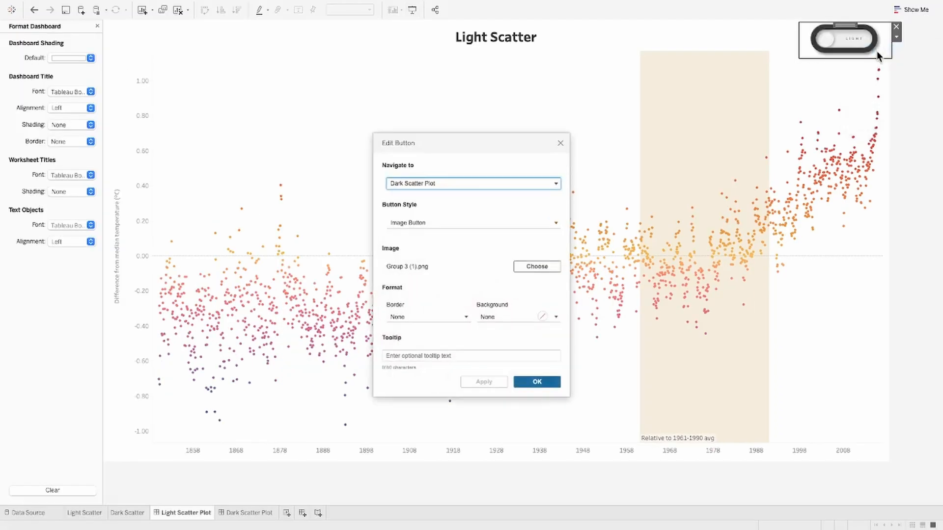
Give the light toggle the tooltip 'Click to change to Dark Mode'
{"action": "left_click", "coordinate": [472, 357]}
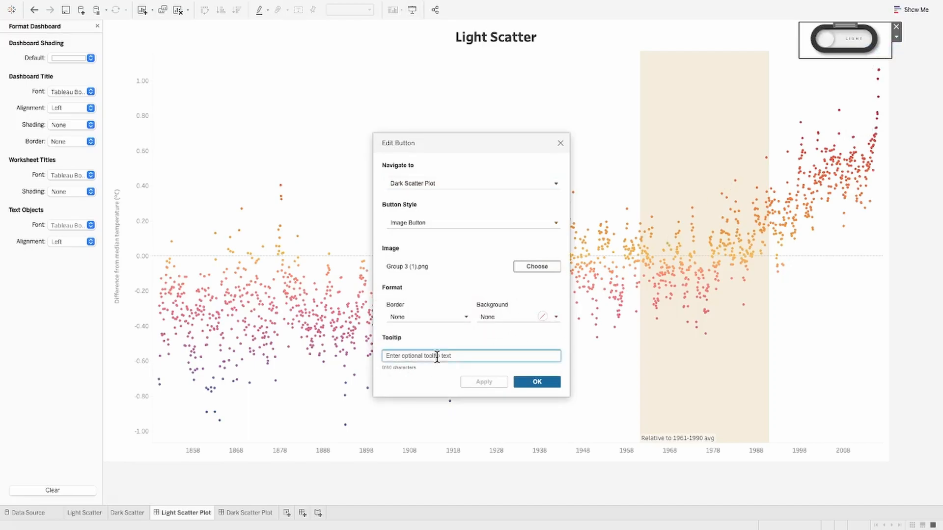
{"action": "type", "text": "Click to"}
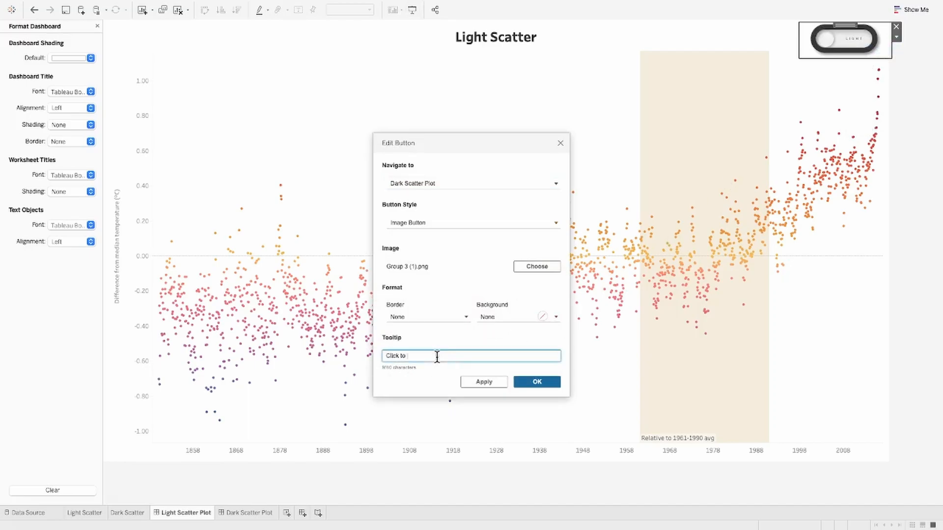
{"action": "type", "text": "change to"}
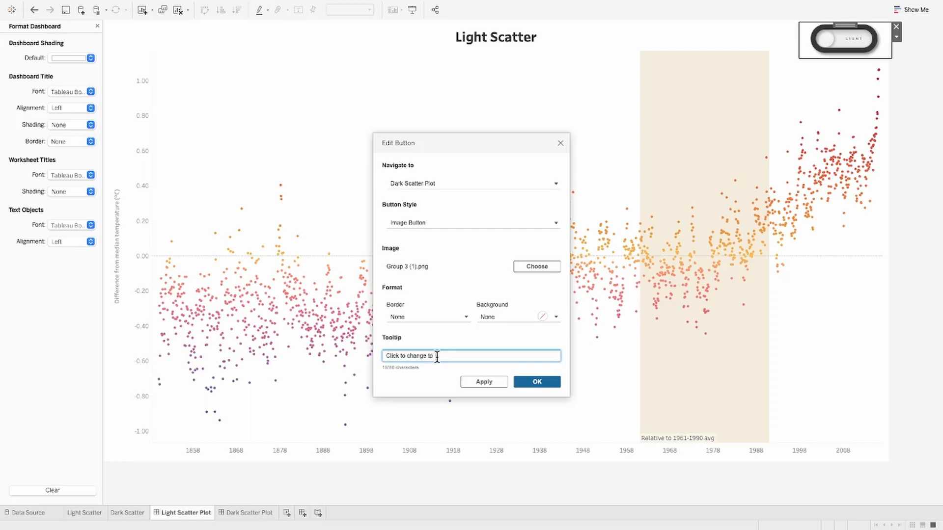
{"action": "type", "text": "Dark Mode"}
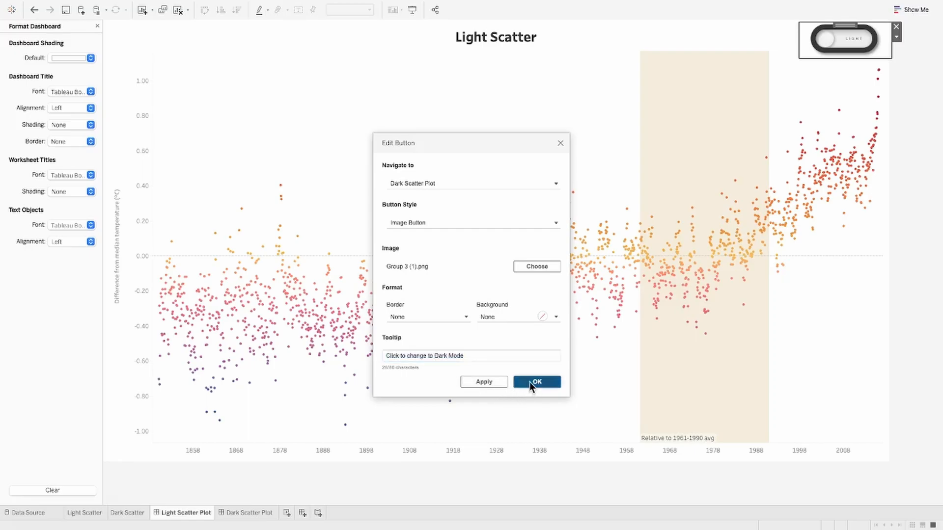
{"action": "left_click", "coordinate": [537, 382]}
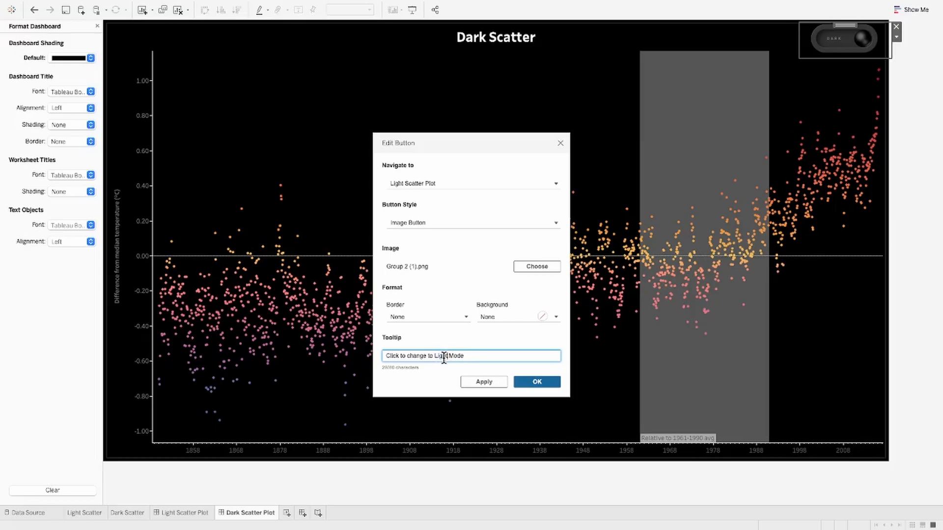
Give the dark toggle the tooltip 'Click to change to Light Mode'
{"action": "left_click", "coordinate": [537, 381]}
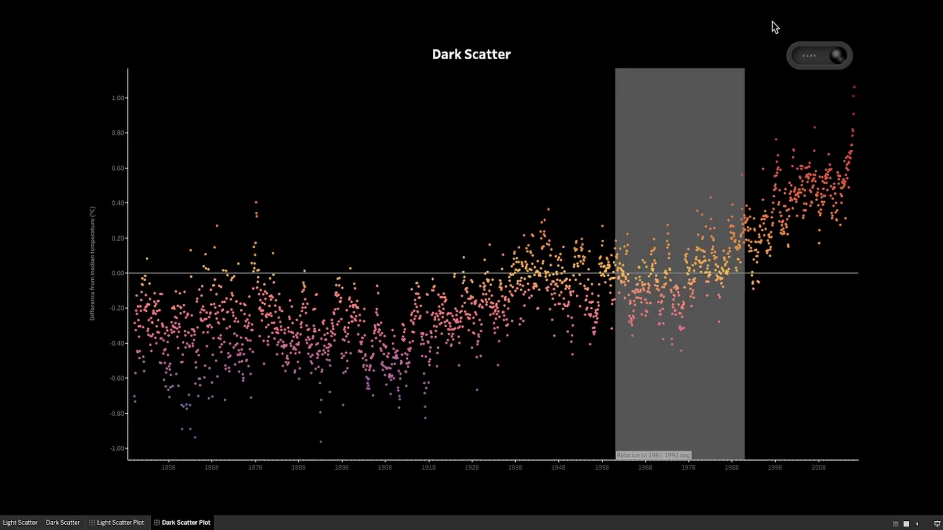
Present the dashboards and toggle light then dark, checking each button's tooltip
{"action": "left_click", "coordinate": [823, 55]}
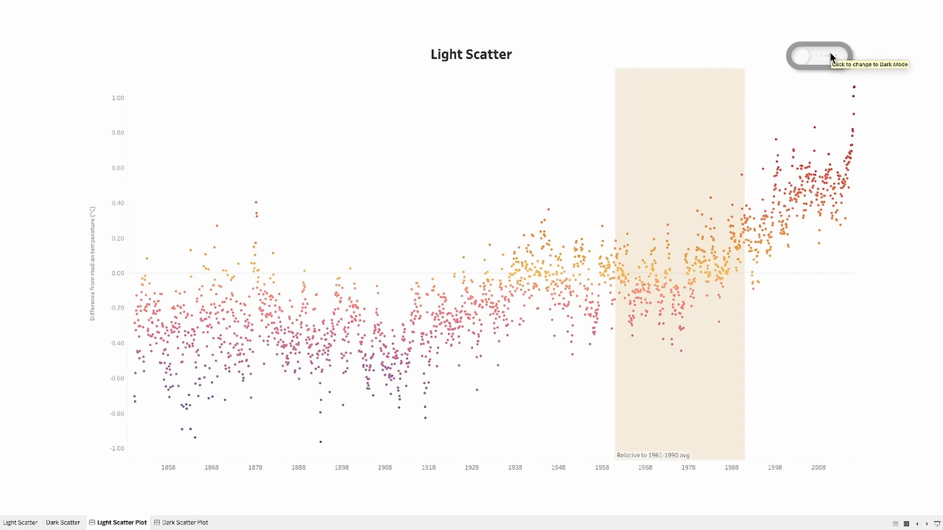
{"action": "left_click", "coordinate": [817, 53]}
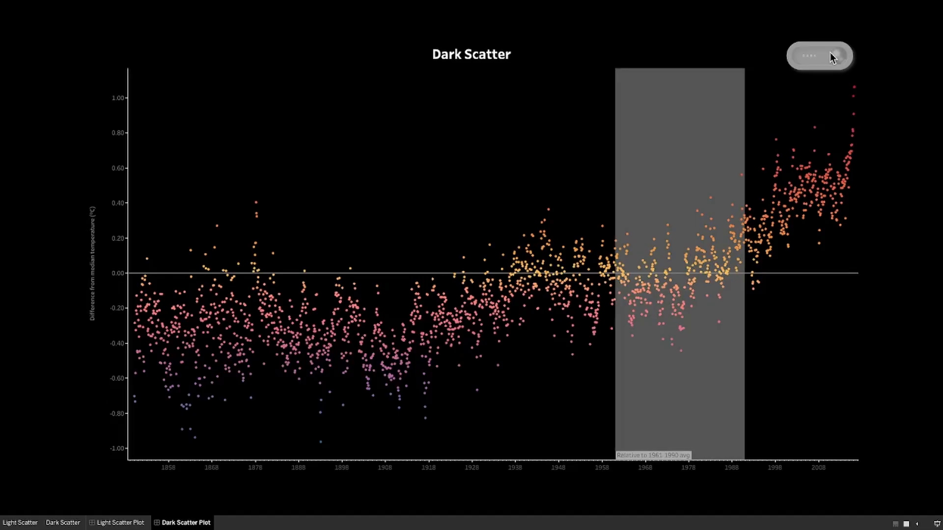
{"action": "mouse_move", "coordinate": [824, 61]}
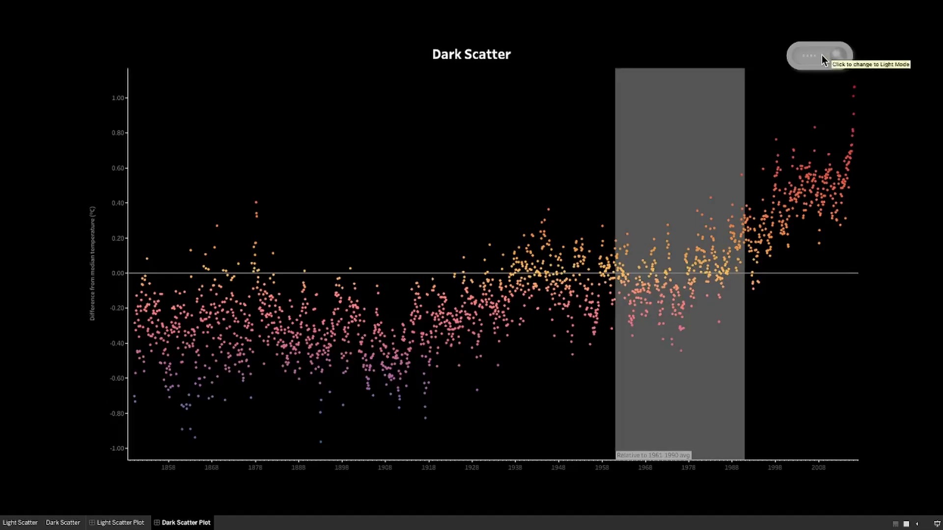